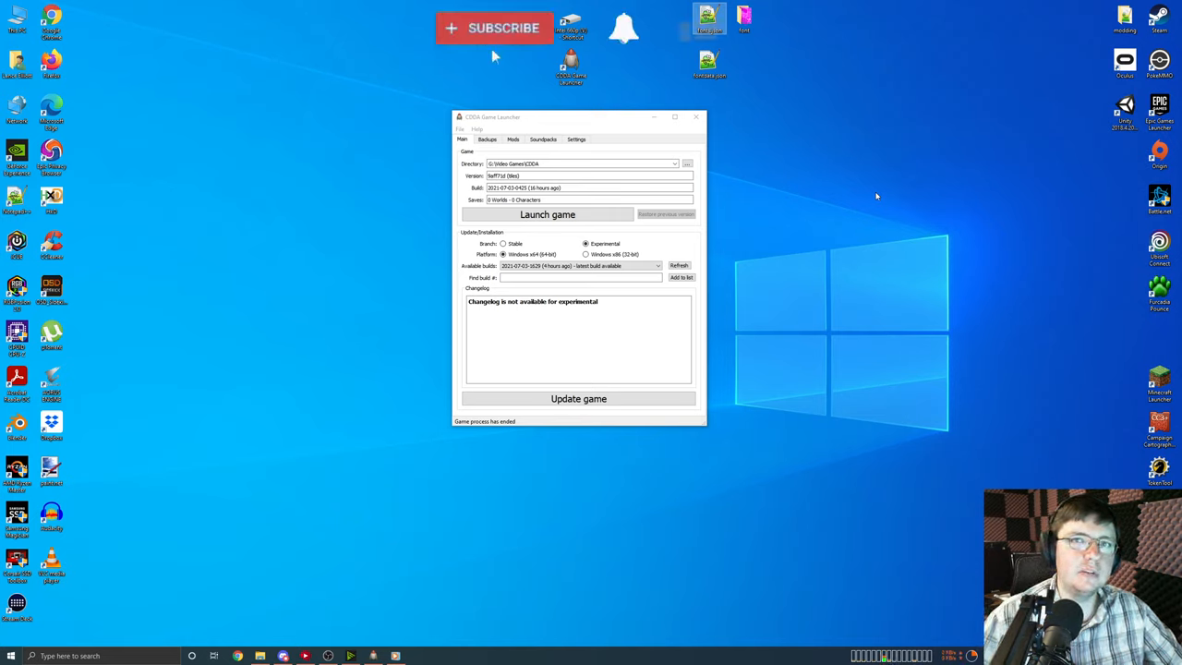
Launch Cataclysm: Dark Days Ahead from the launcher and highlight Settings on the title menu.
click(495, 28)
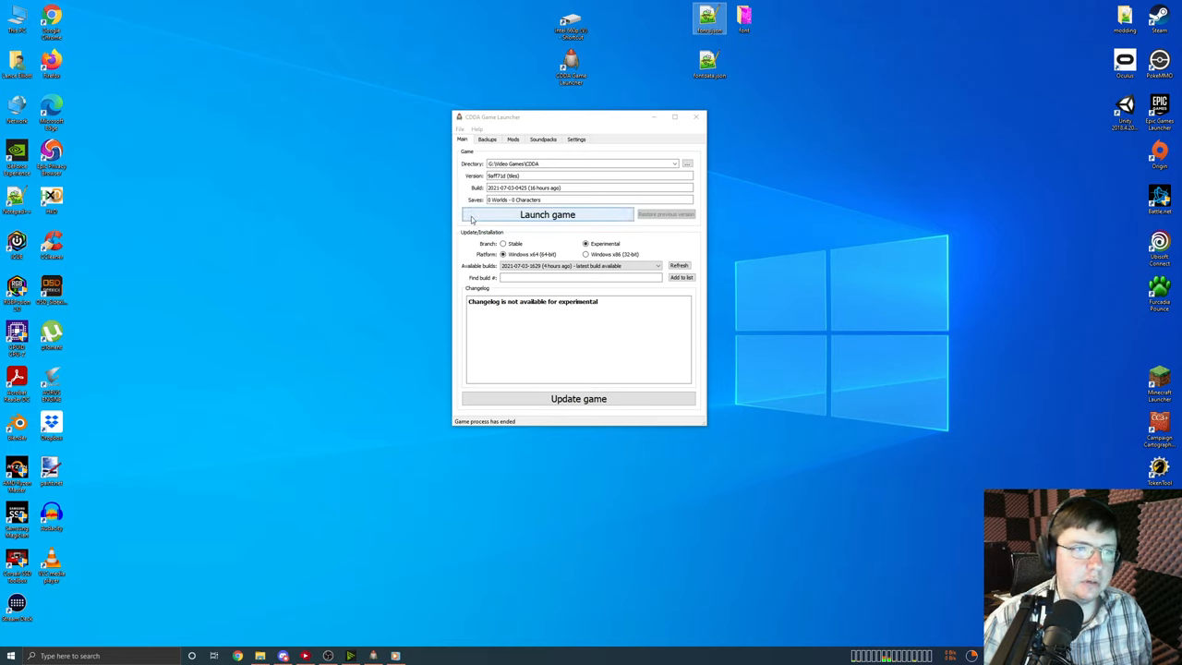
mouse_move(503, 219)
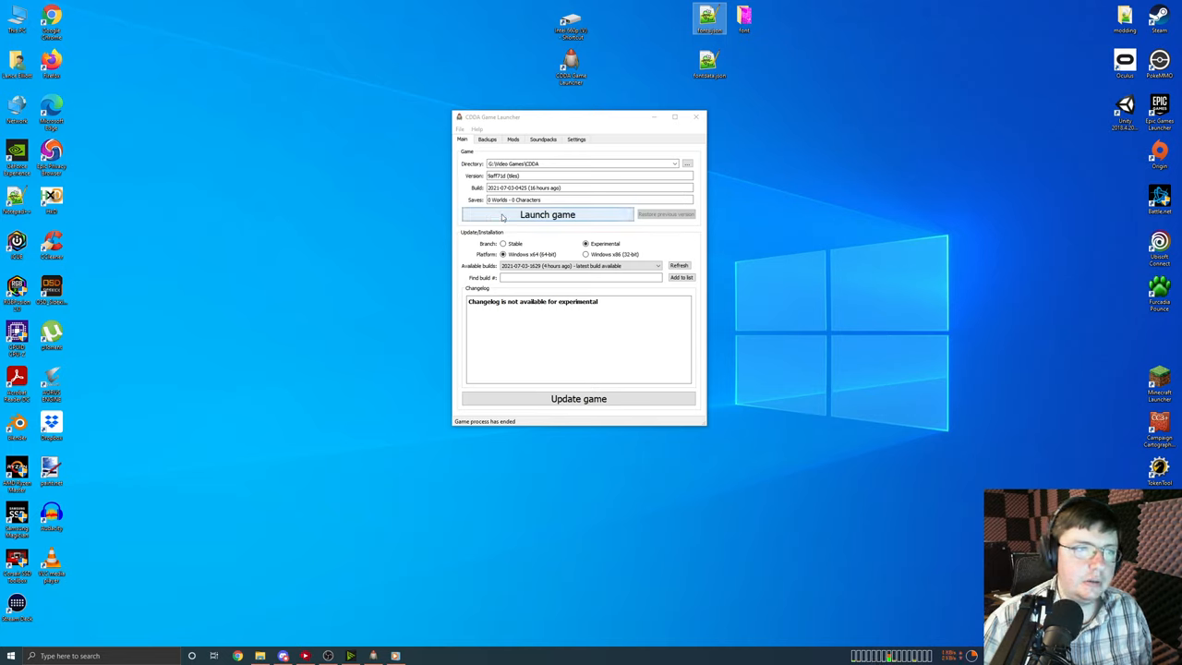
click(695, 116)
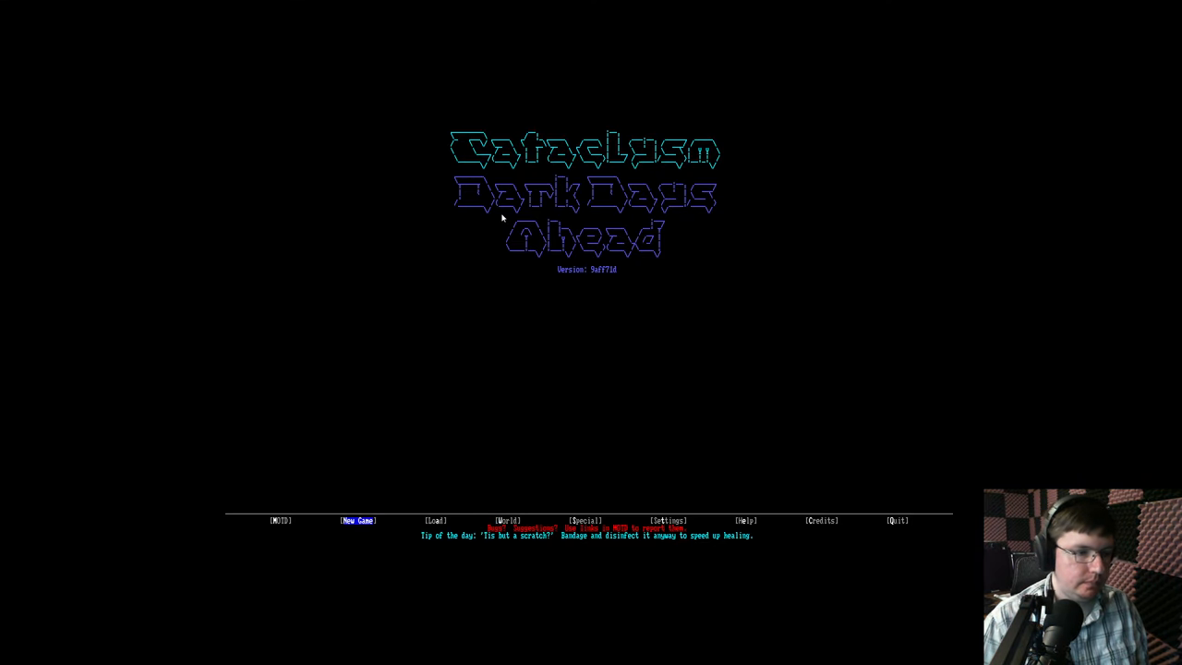
click(279, 520)
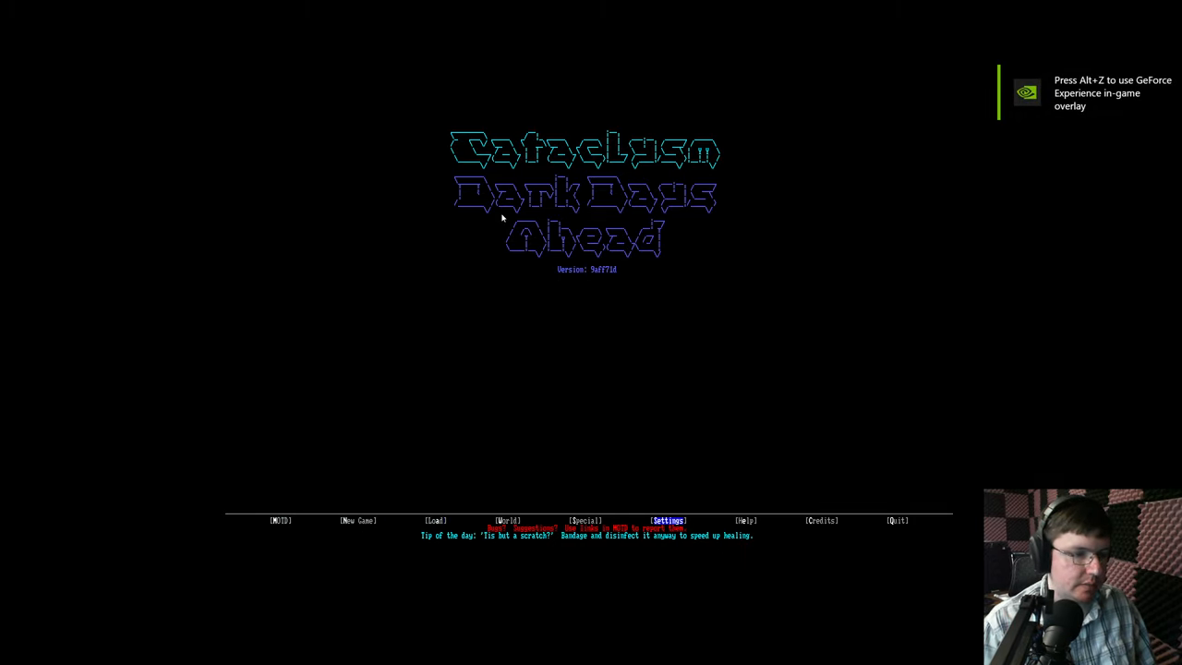
Open the Options screen, glance at the Interface tab, and return to General.
click(668, 520)
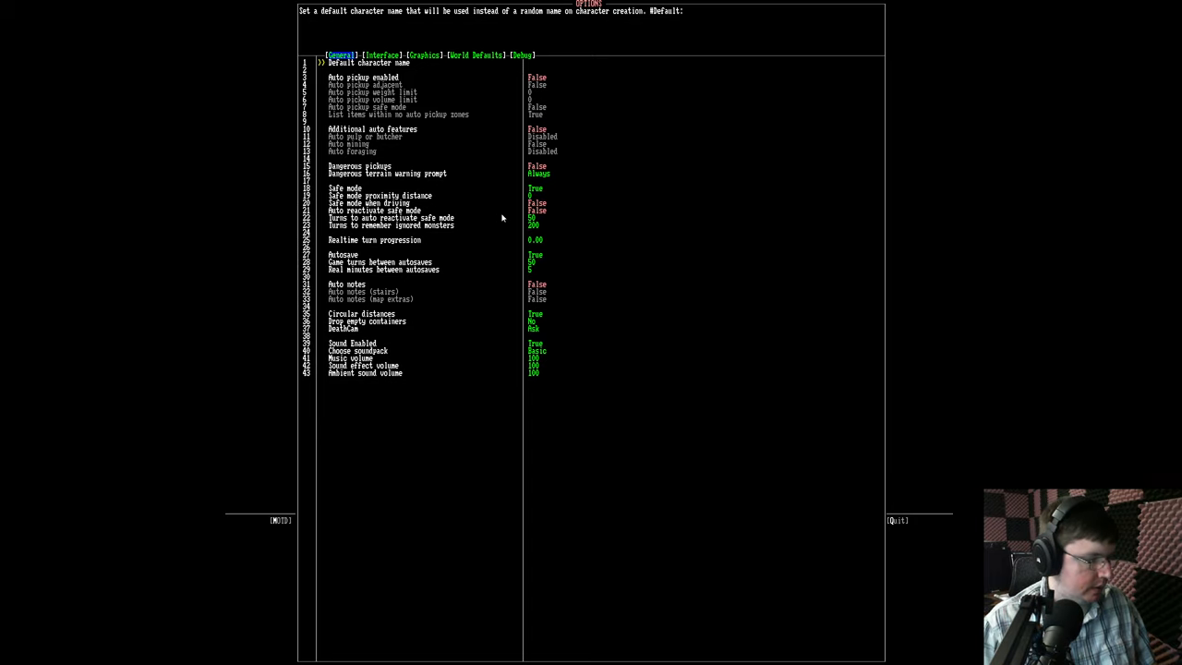
click(380, 55)
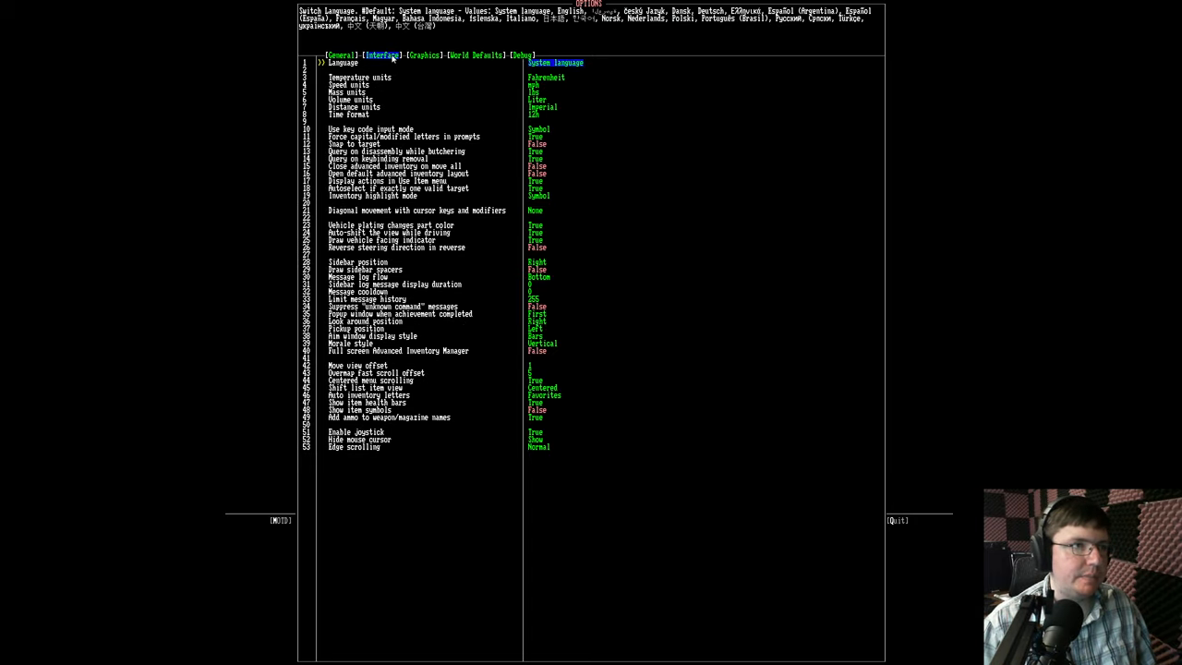
click(424, 54)
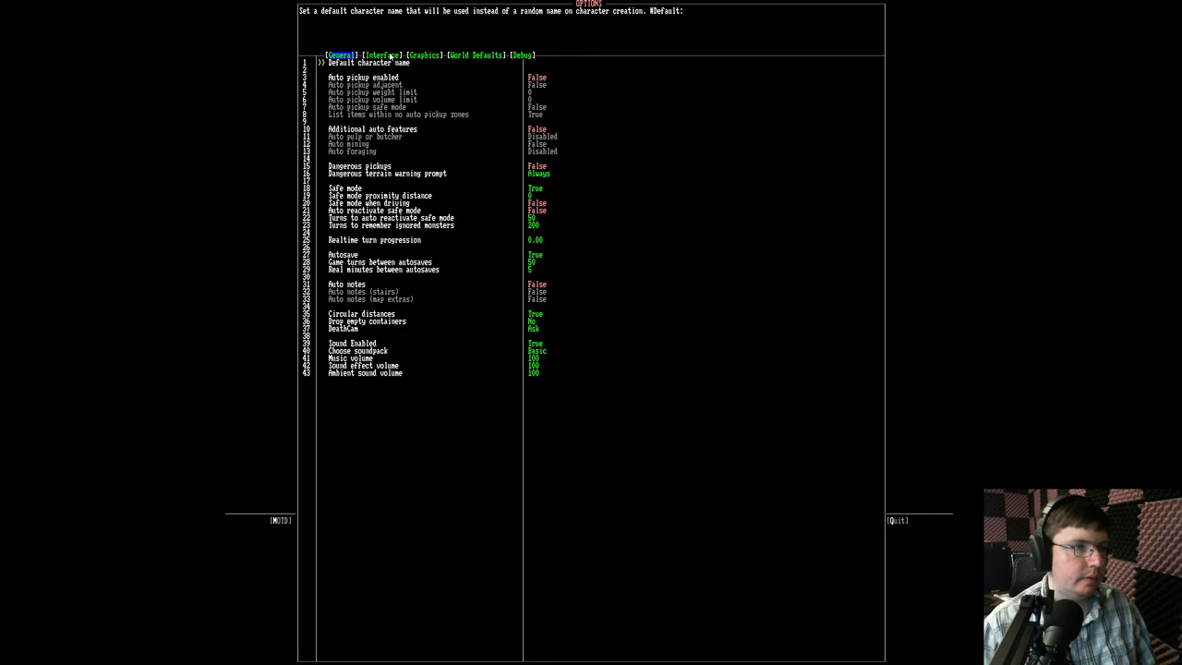
mouse_move(761, 228)
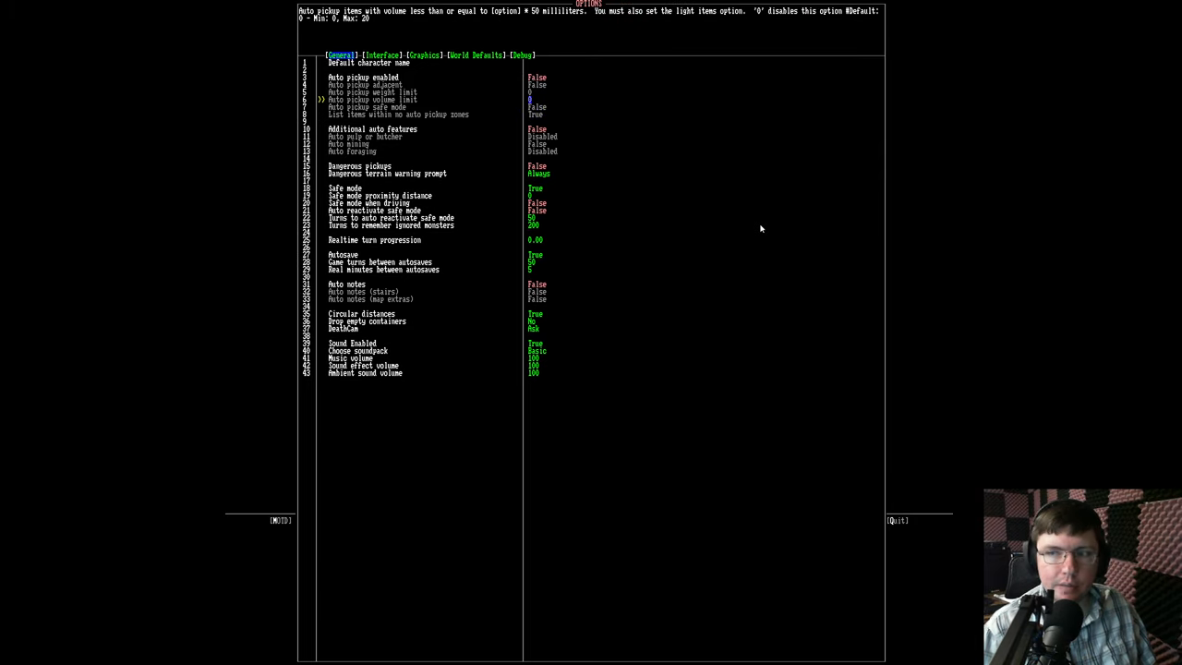
key(Down)
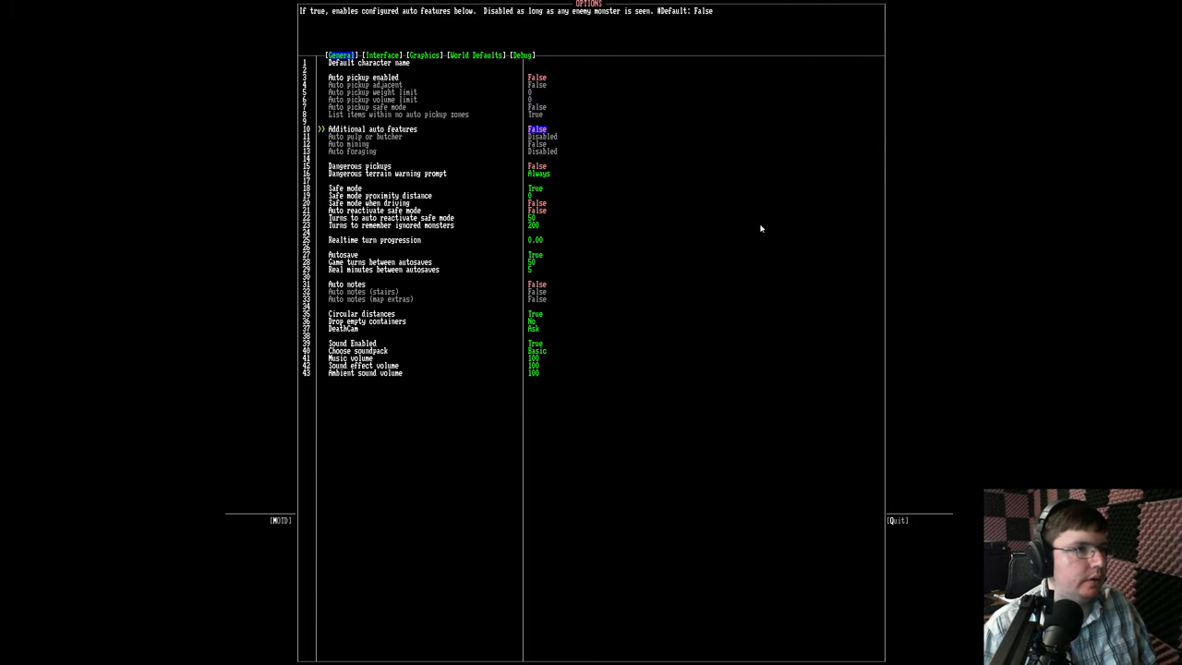
key(Down)
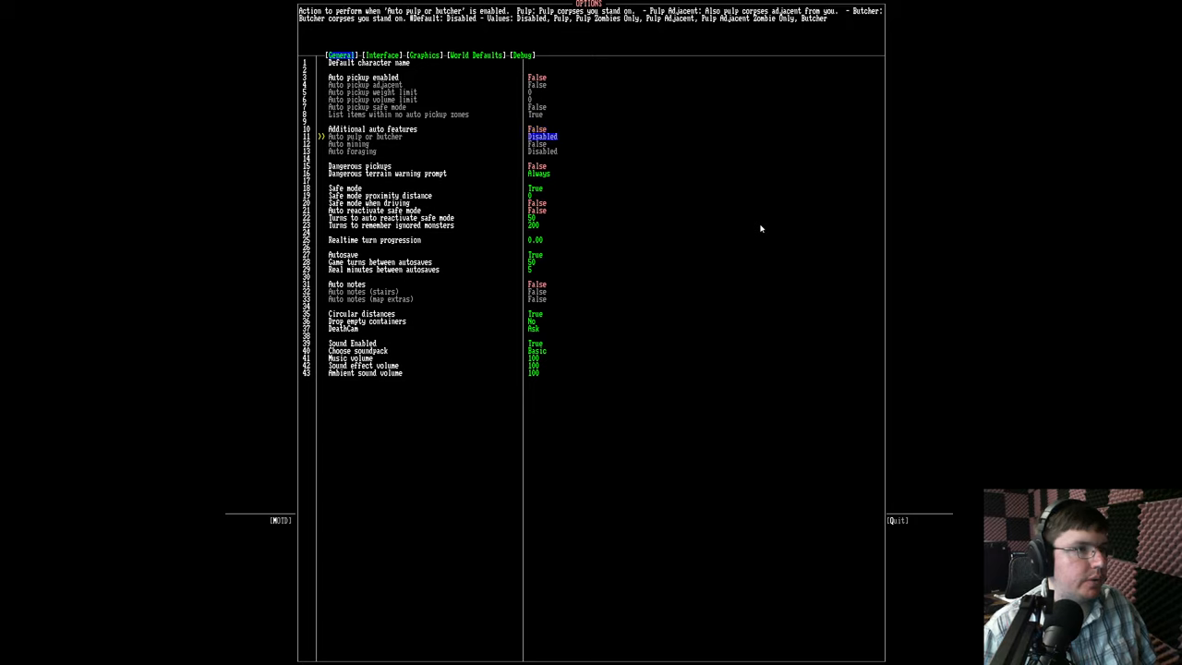
key(down)
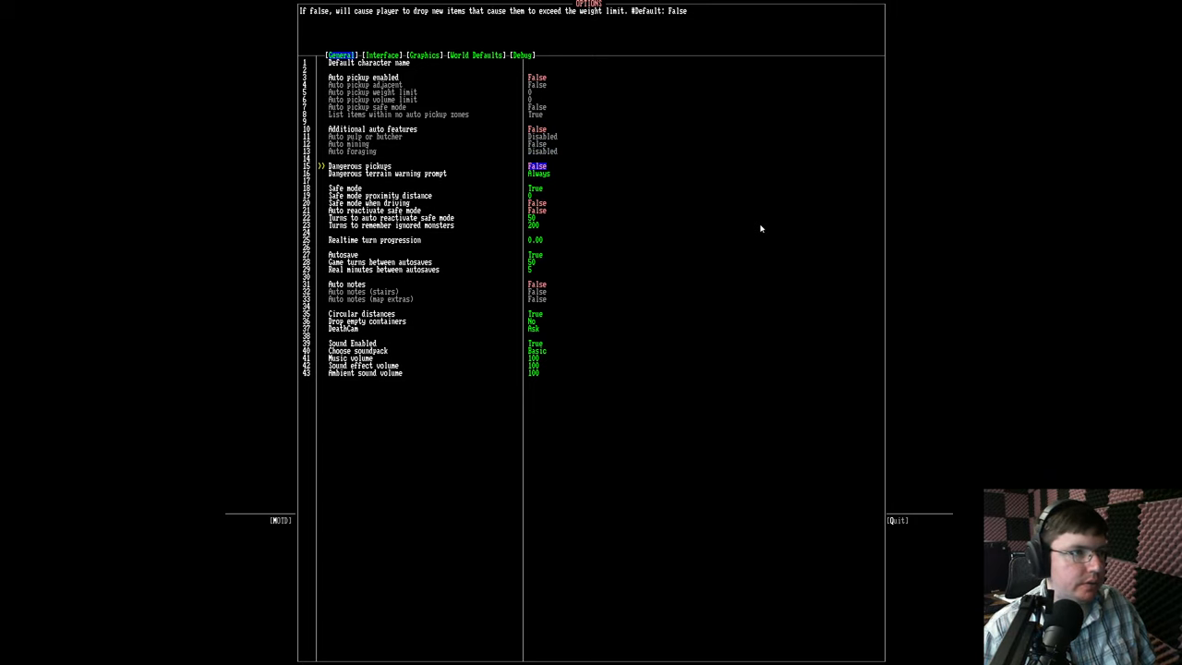
key(Down)
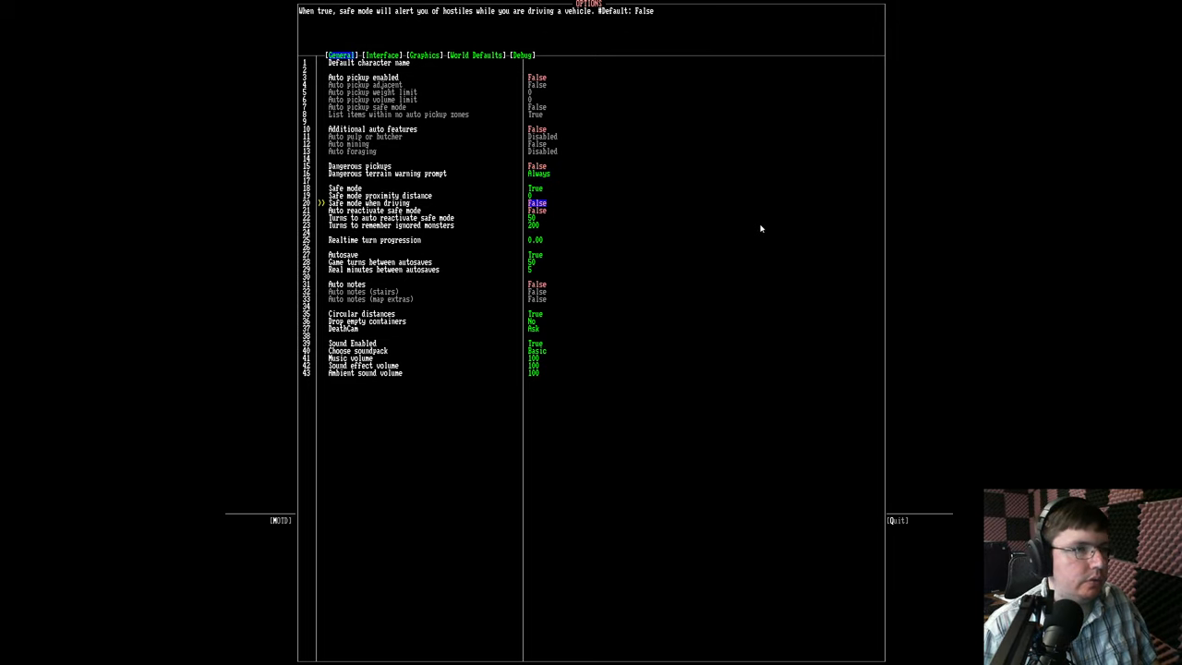
key(up)
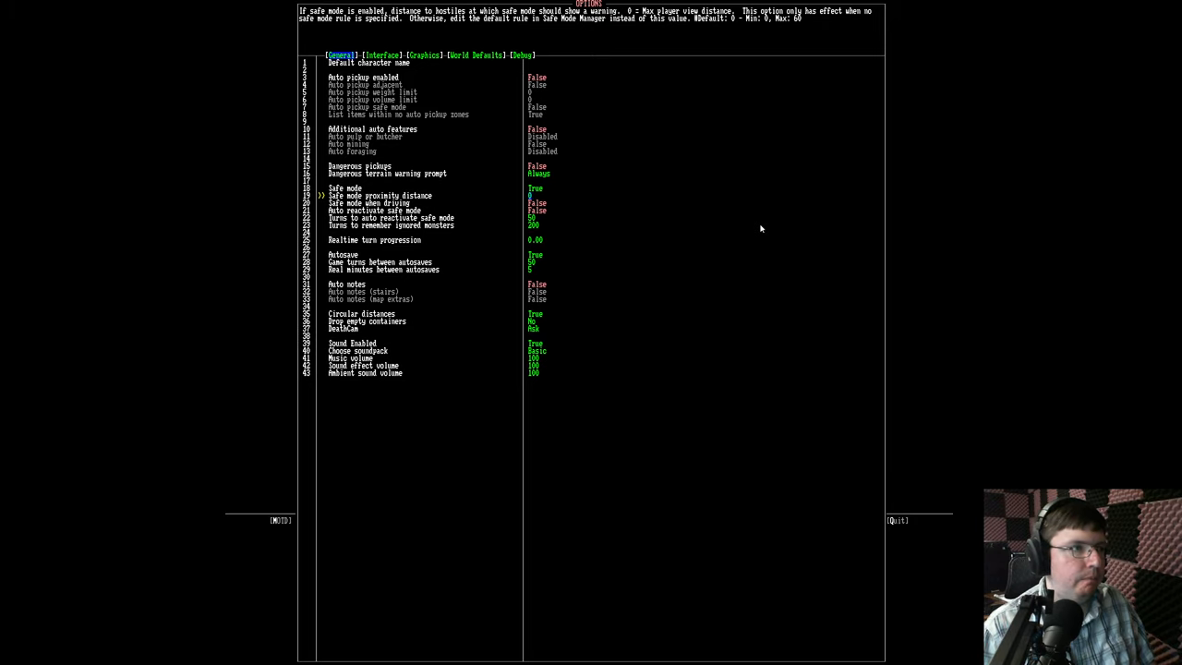
Raise Safe mode proximity distance from 0 to 20 on the General tab.
key(up)
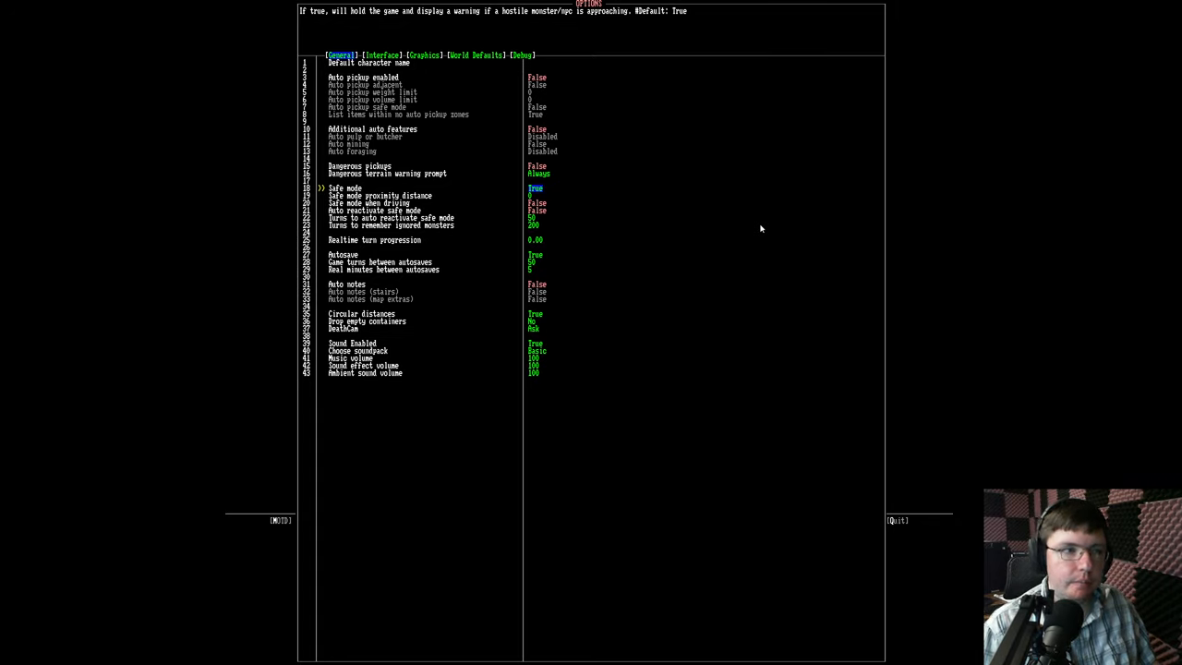
key(Down)
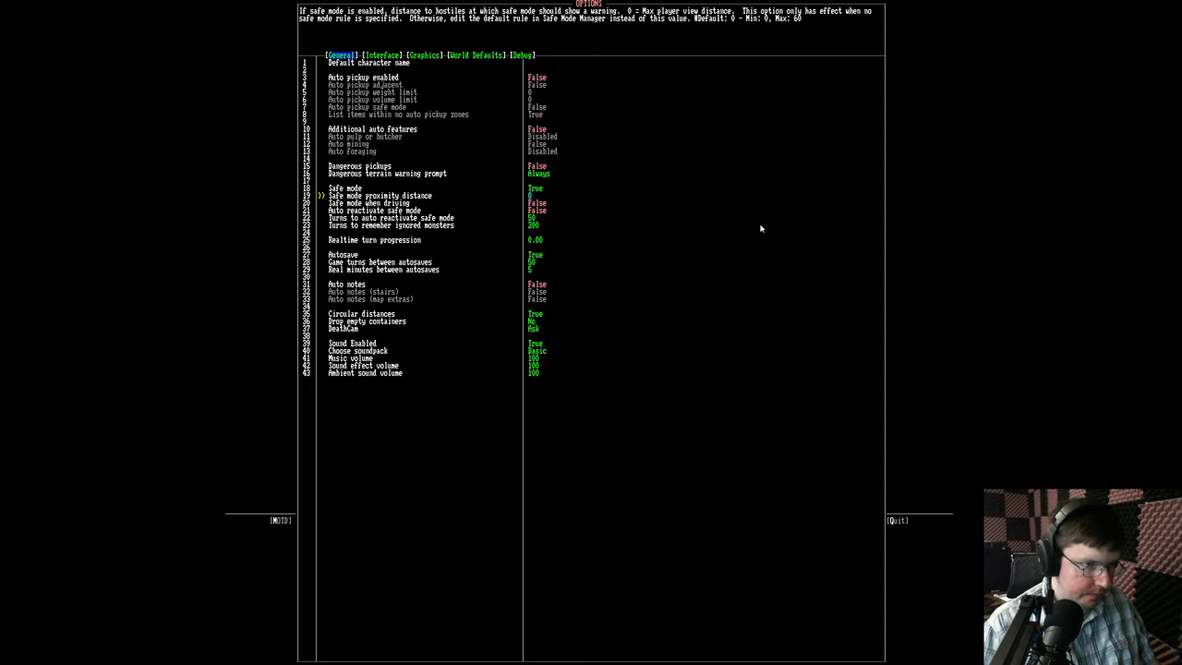
key(Up)
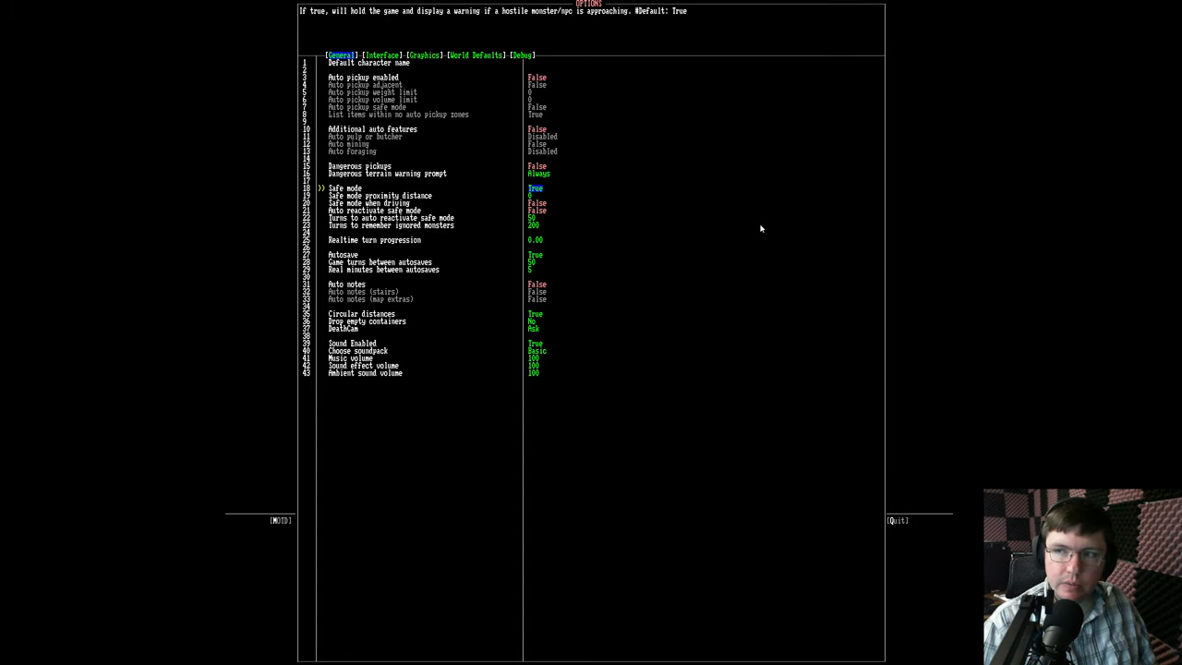
key(Down)
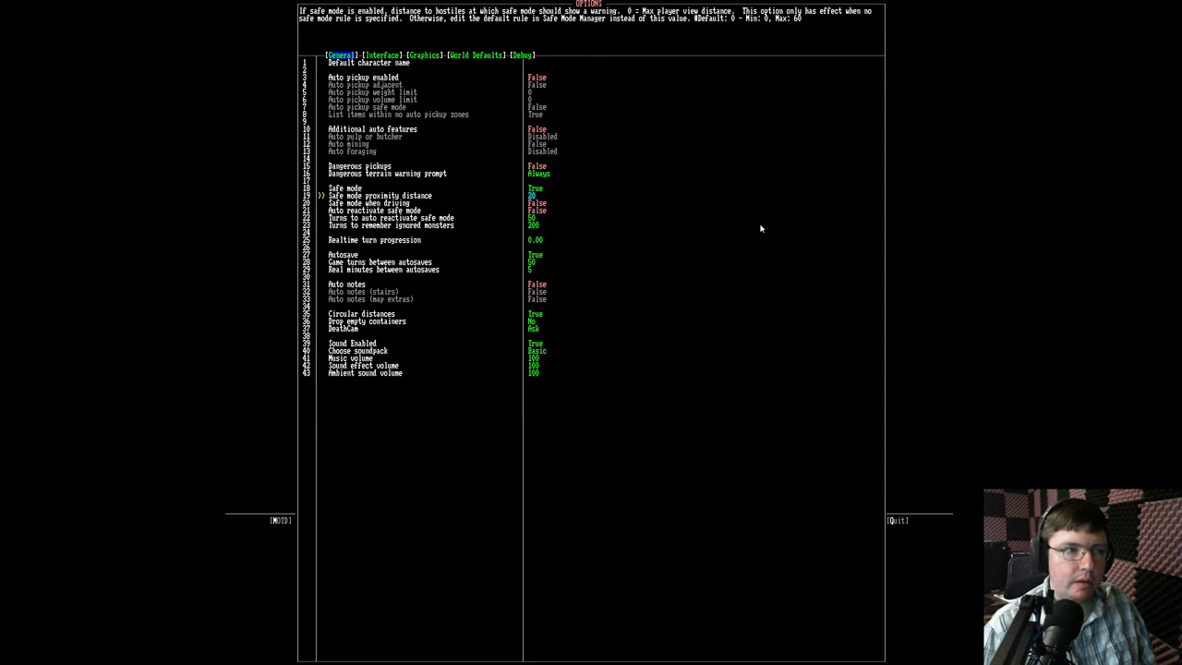
key(Down)
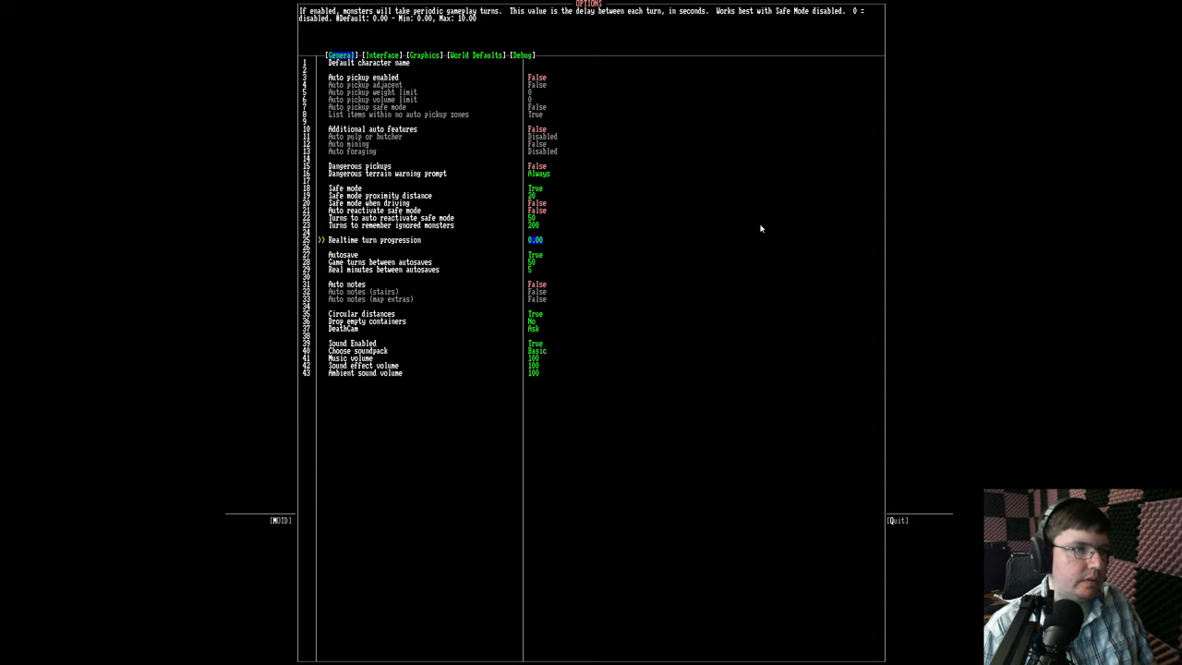
Look over the Autosave, autosave interval and Auto notes settings.
key(Down)
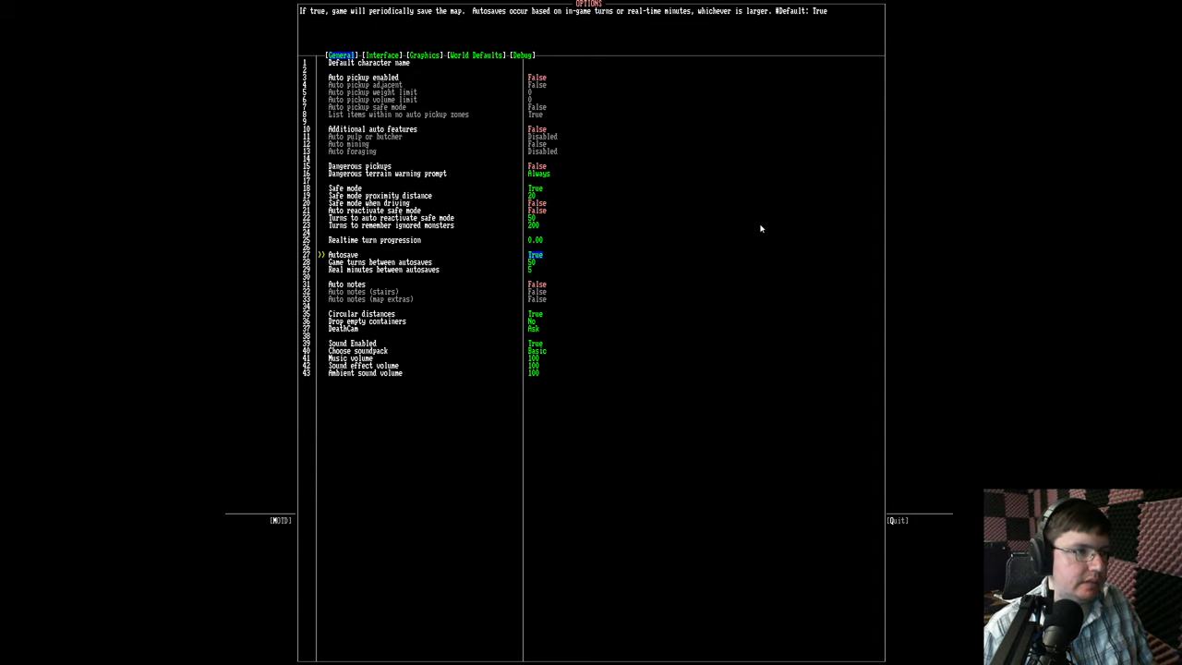
key(Down)
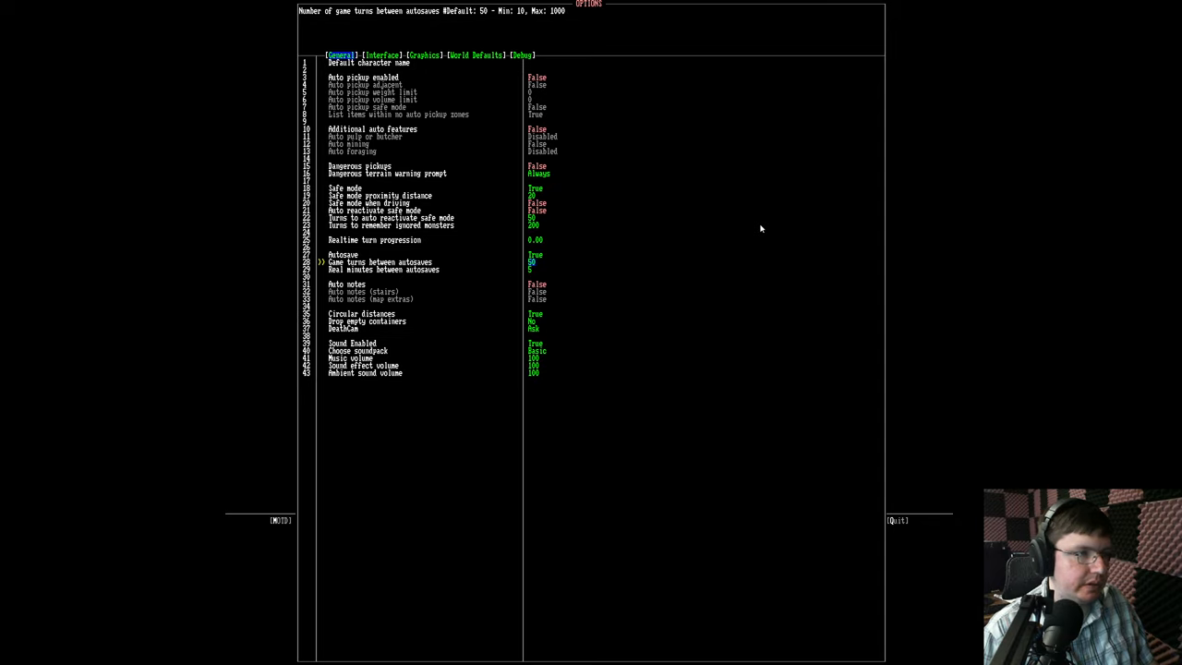
key(Down)
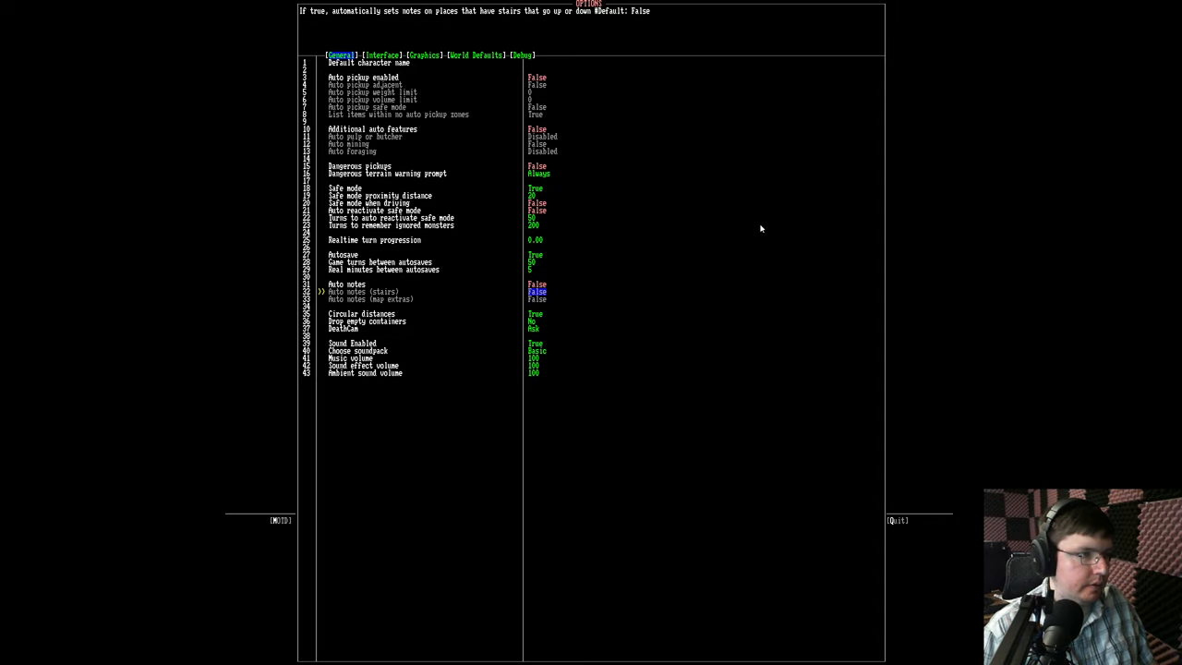
key(Up)
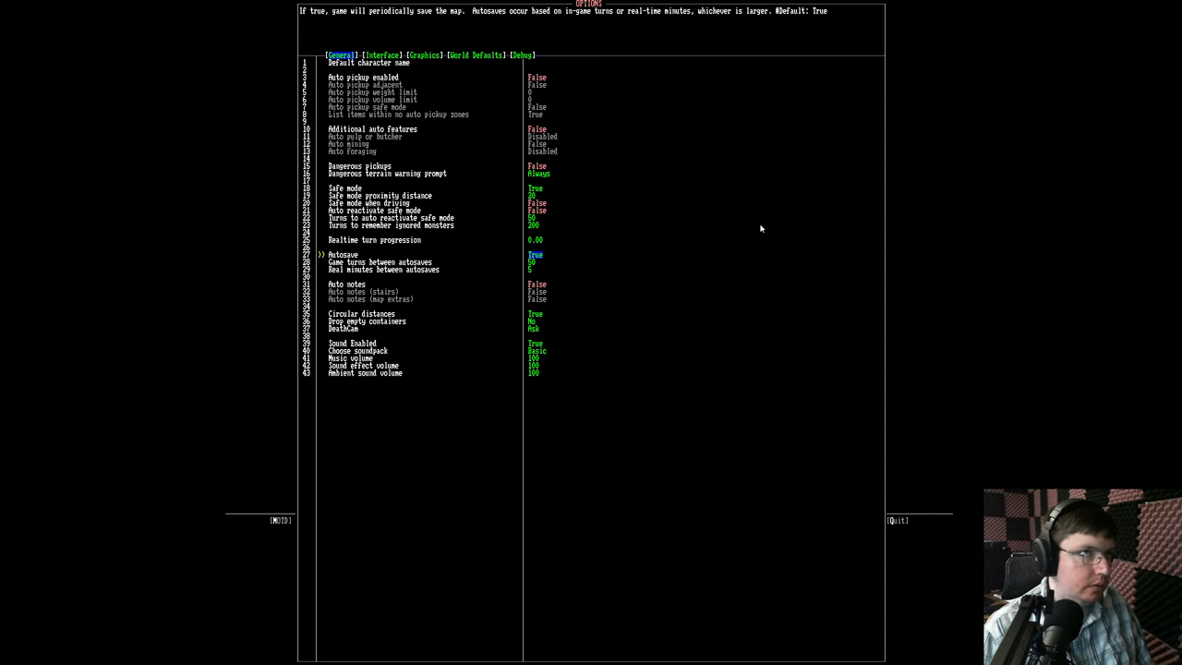
key(Down)
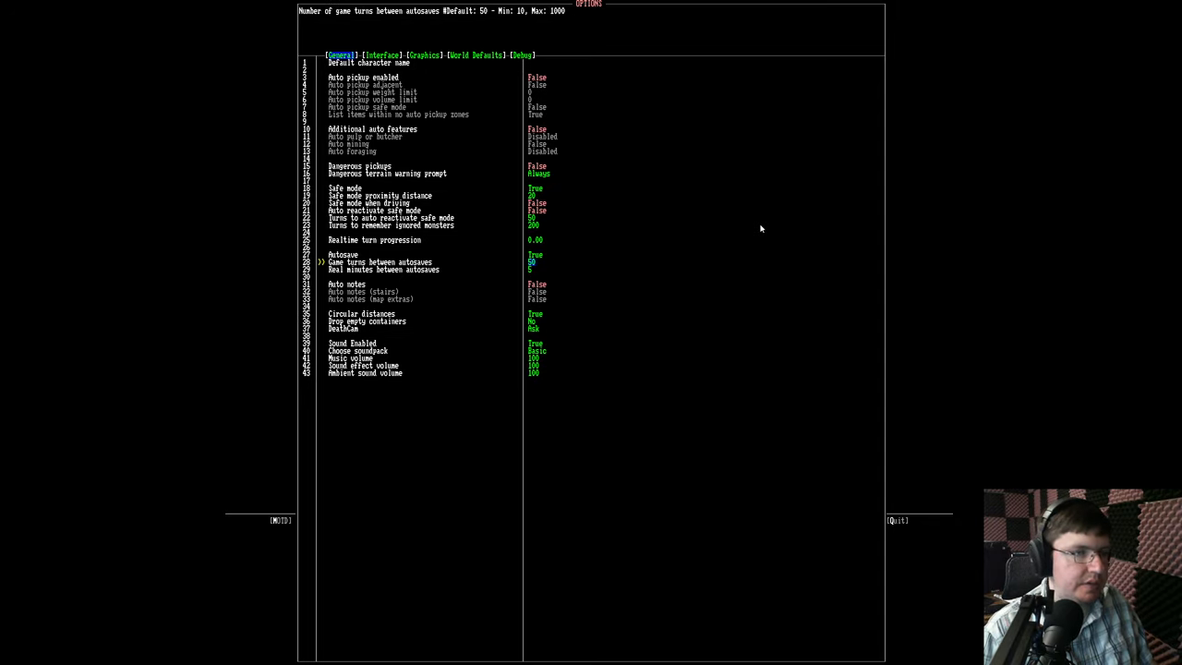
key(down)
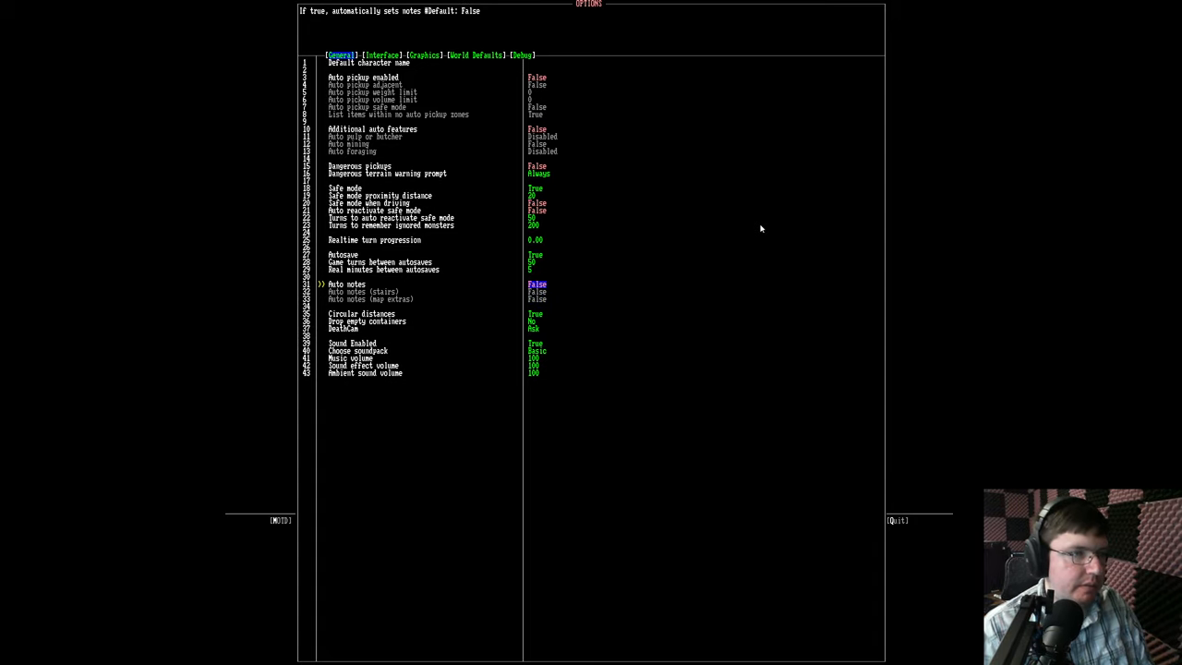
Enable stairs auto notes and switch the soundpack from Basic to the alternative.
key(Down)
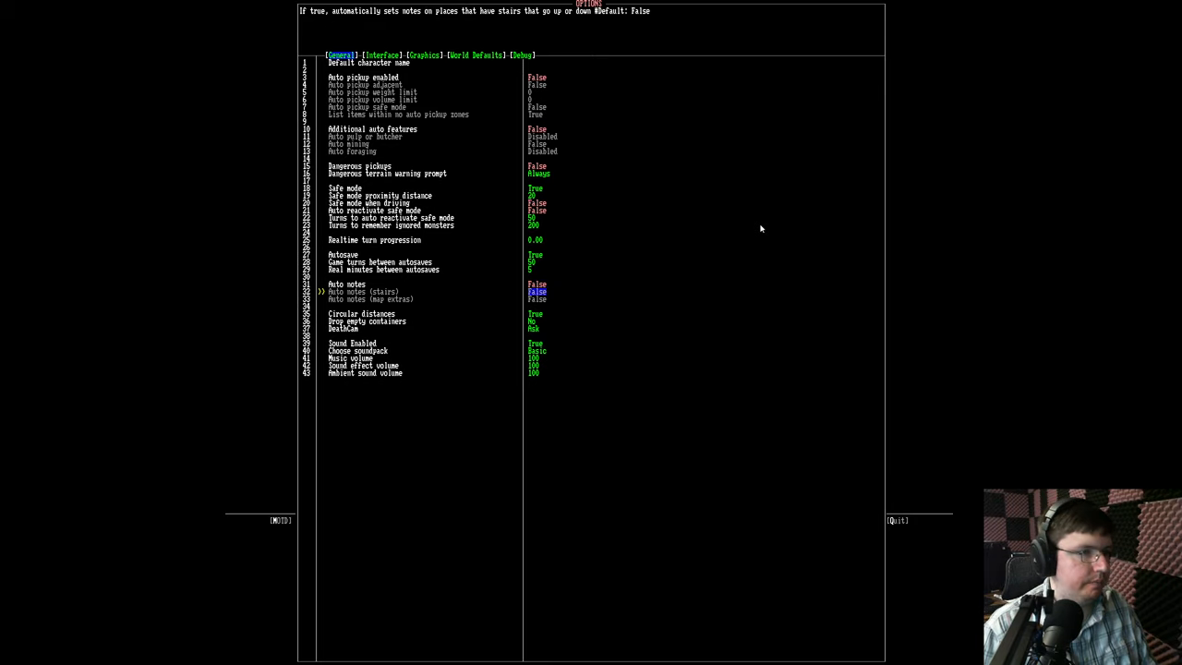
key(up)
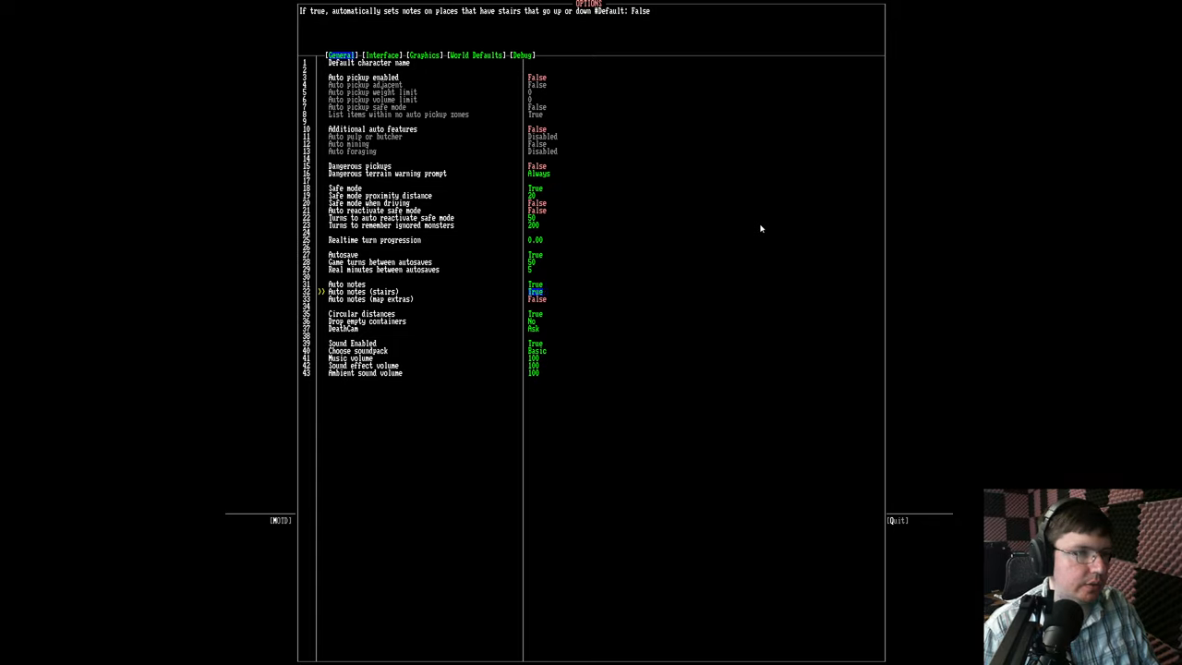
key(Down)
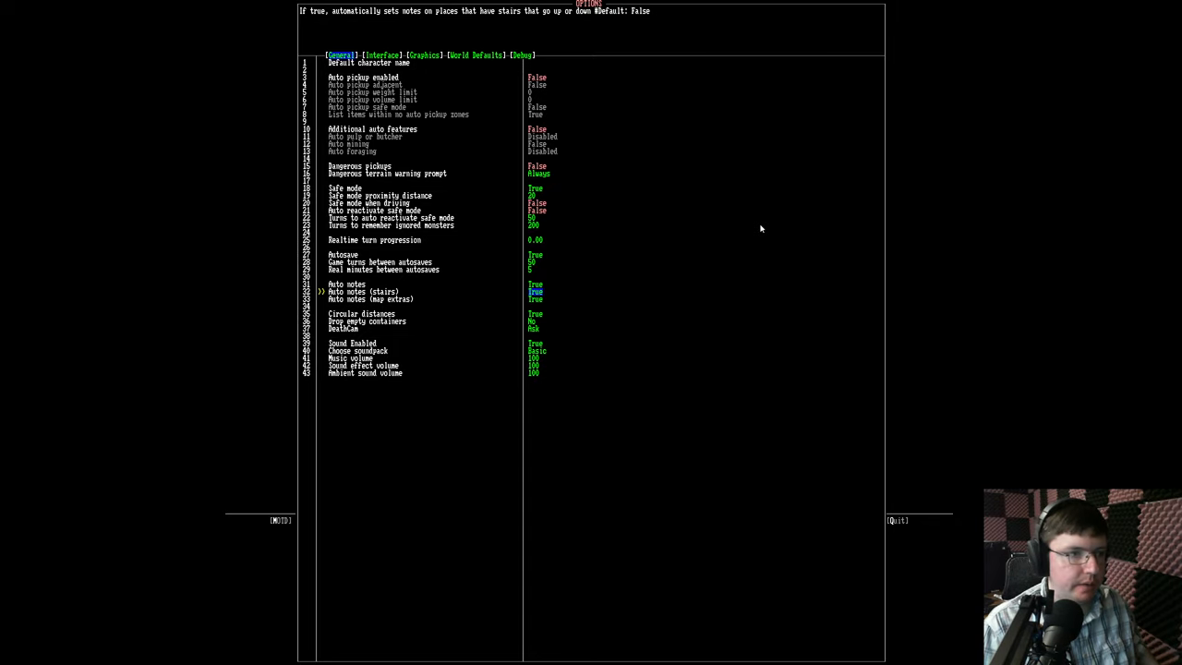
key(down)
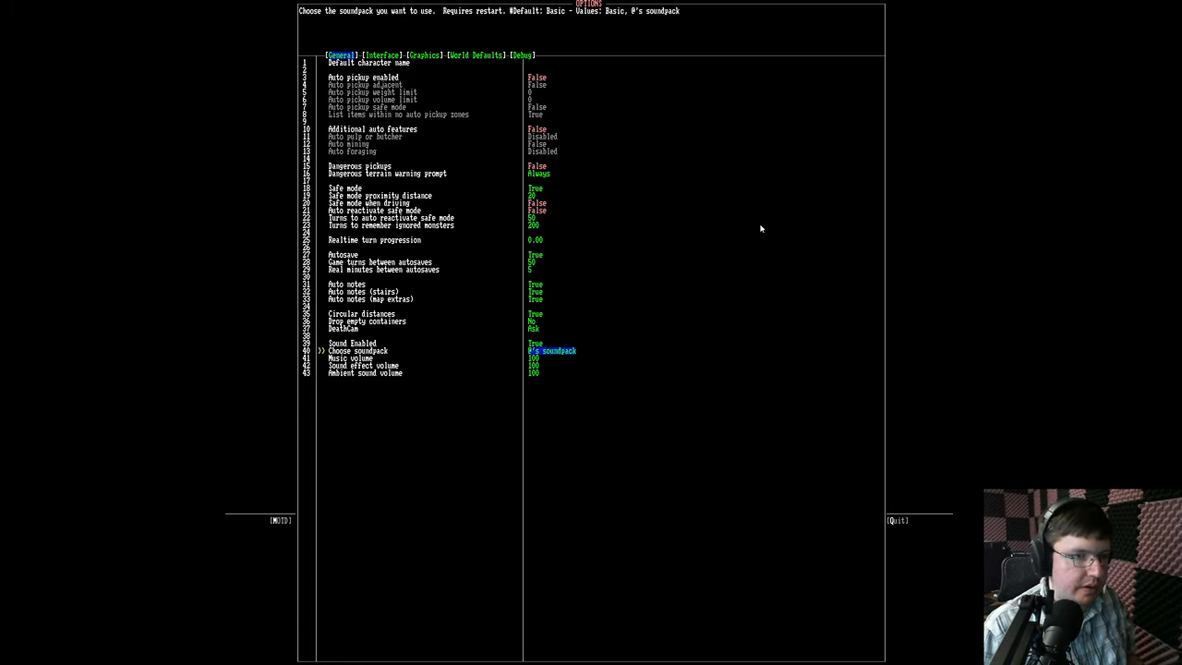
Set Music volume to 0, and Sound effect and Ambient sound volumes to 20.
key(Down)
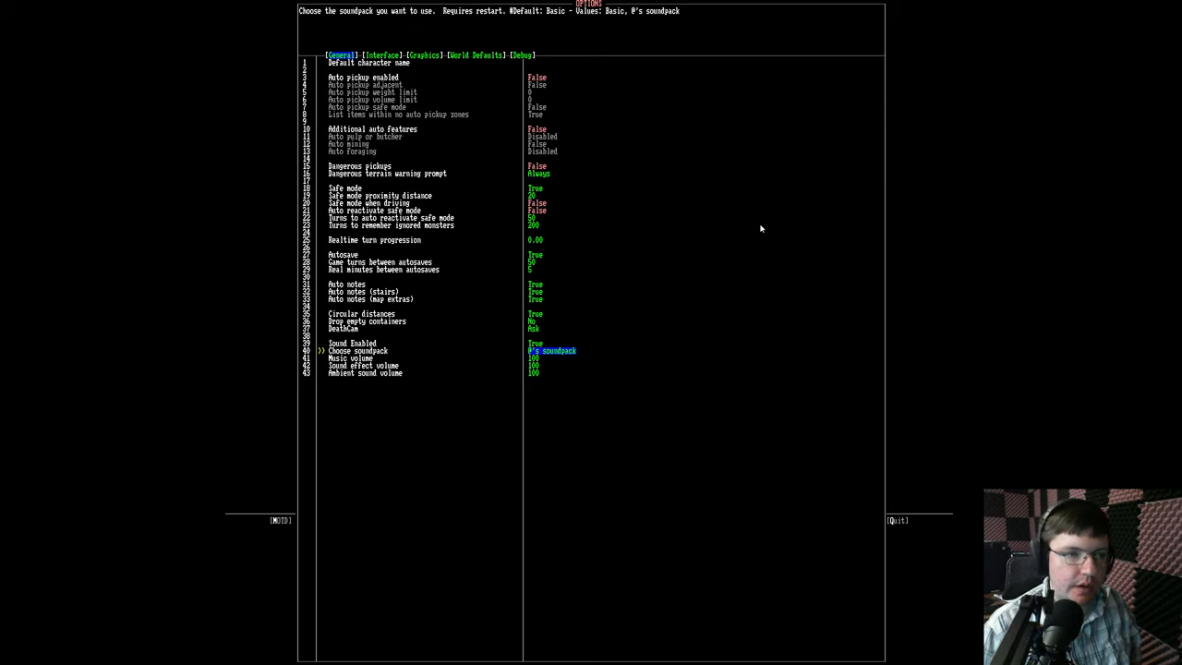
key(Down)
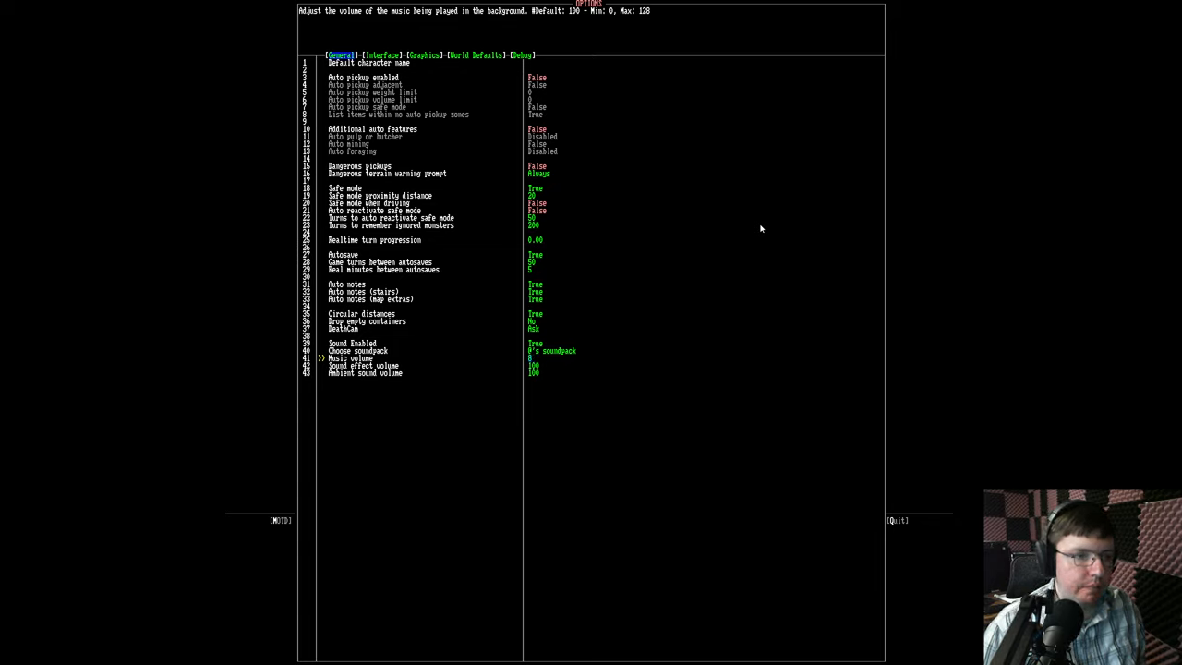
key(Down)
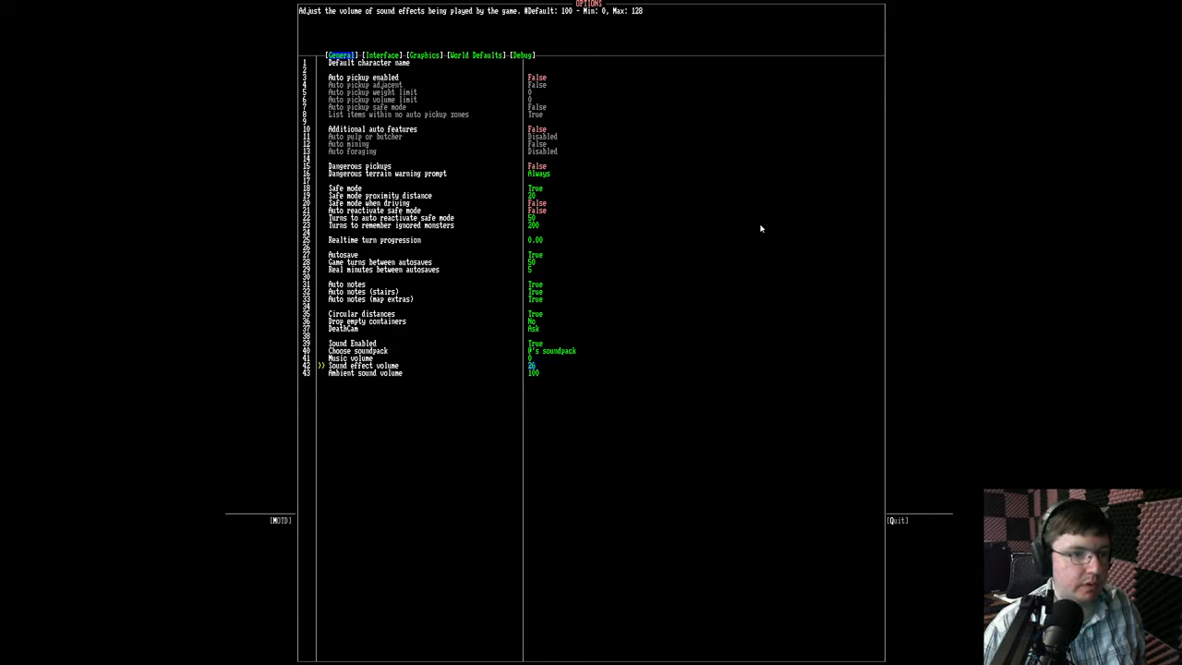
key(Down)
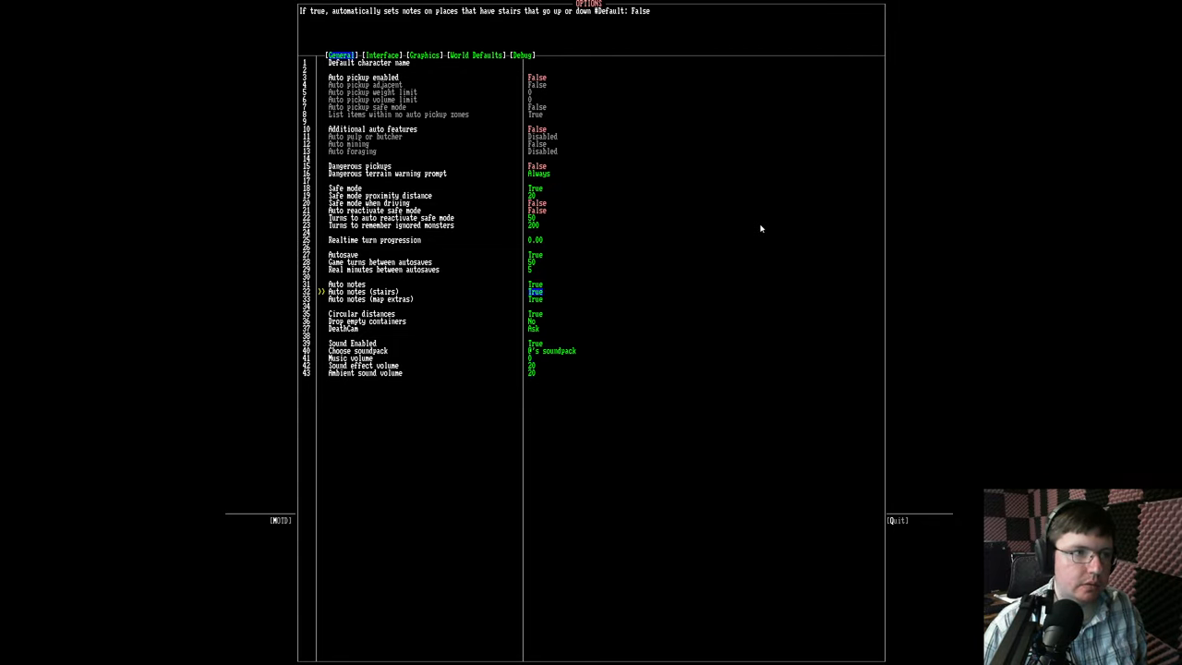
key(up)
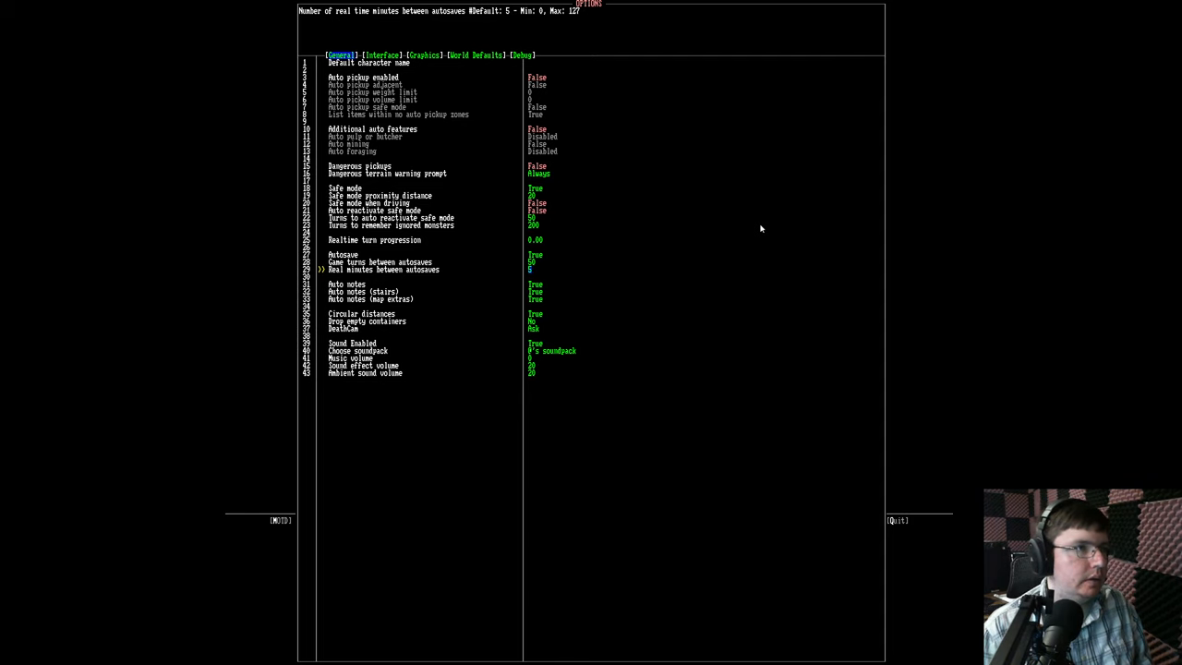
click(382, 54)
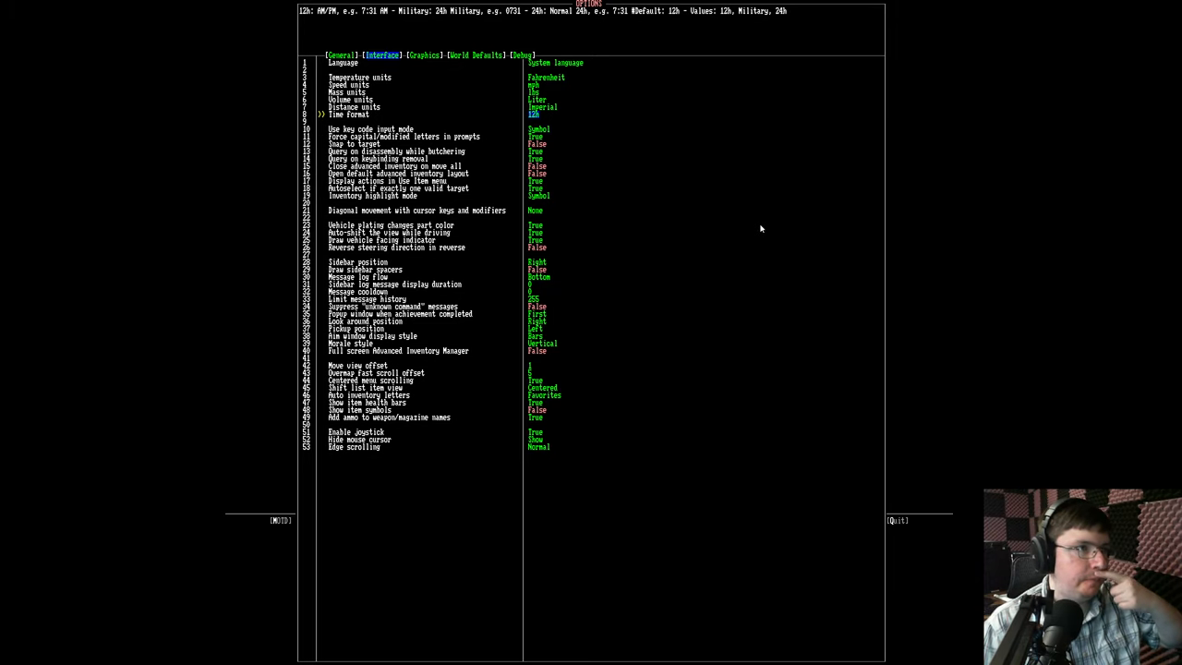
Read through the Interface units and time-format settings unchanged, then view Graphics options.
key(up)
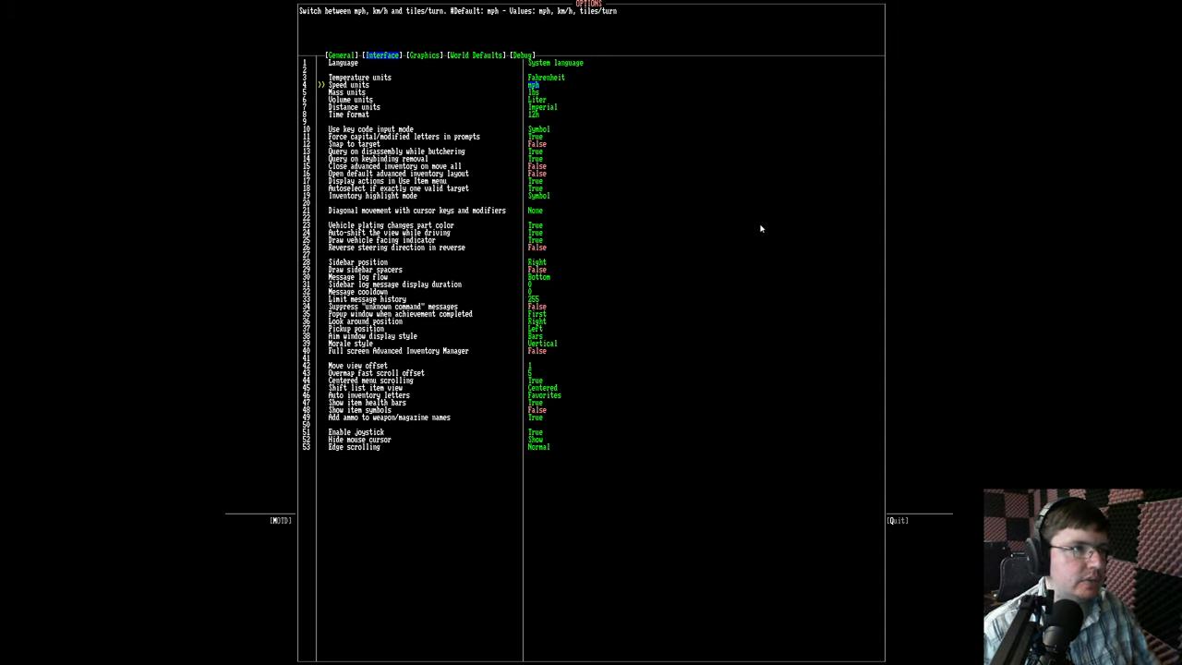
key(Down)
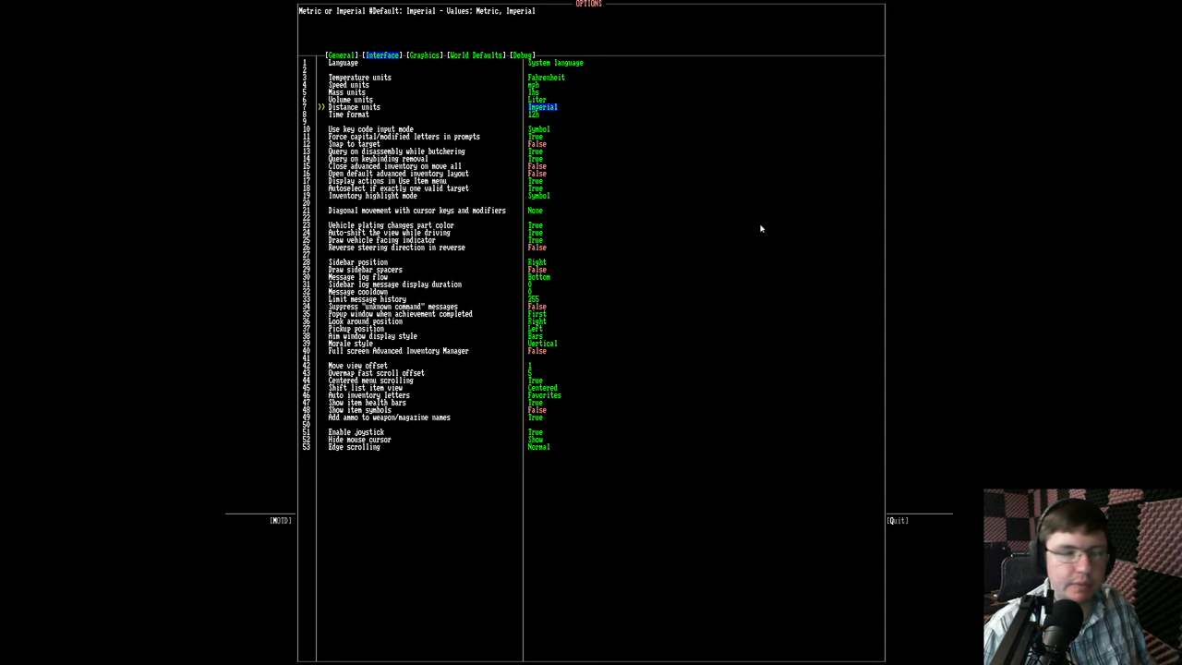
key(down)
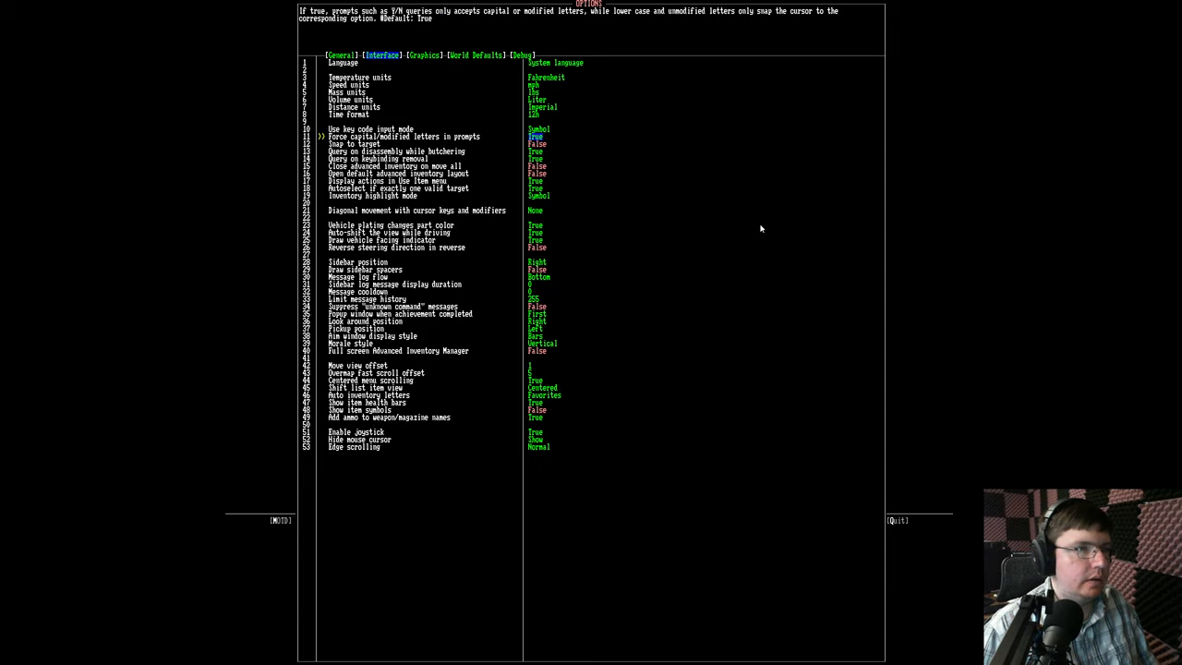
key(down)
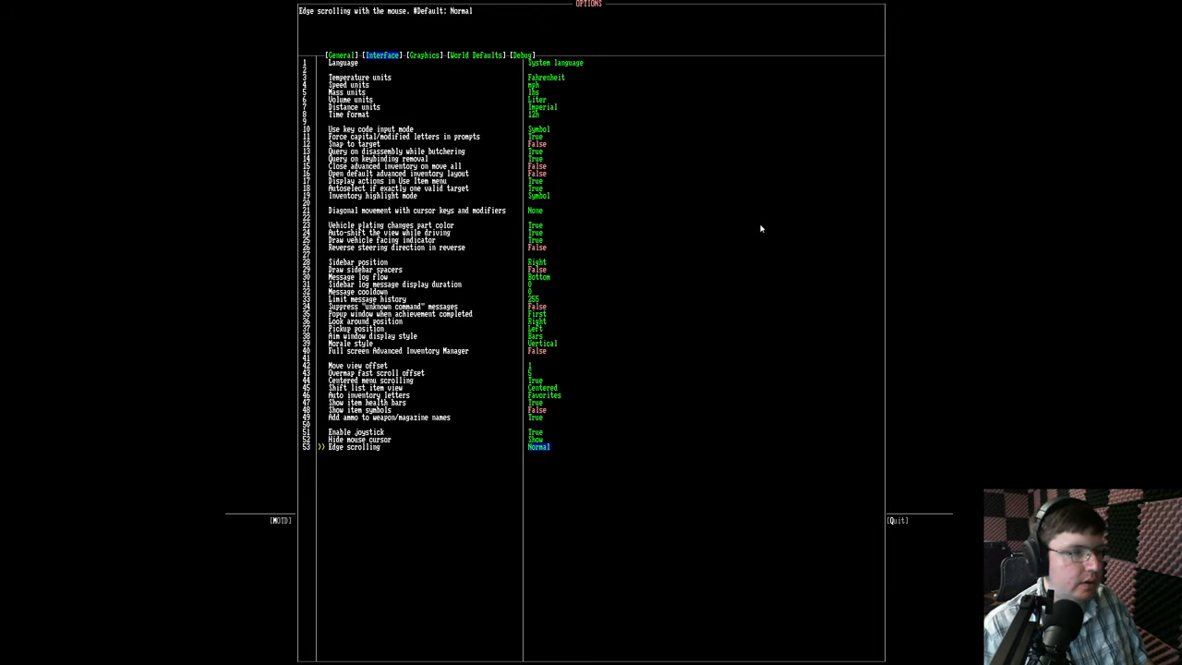
click(424, 54)
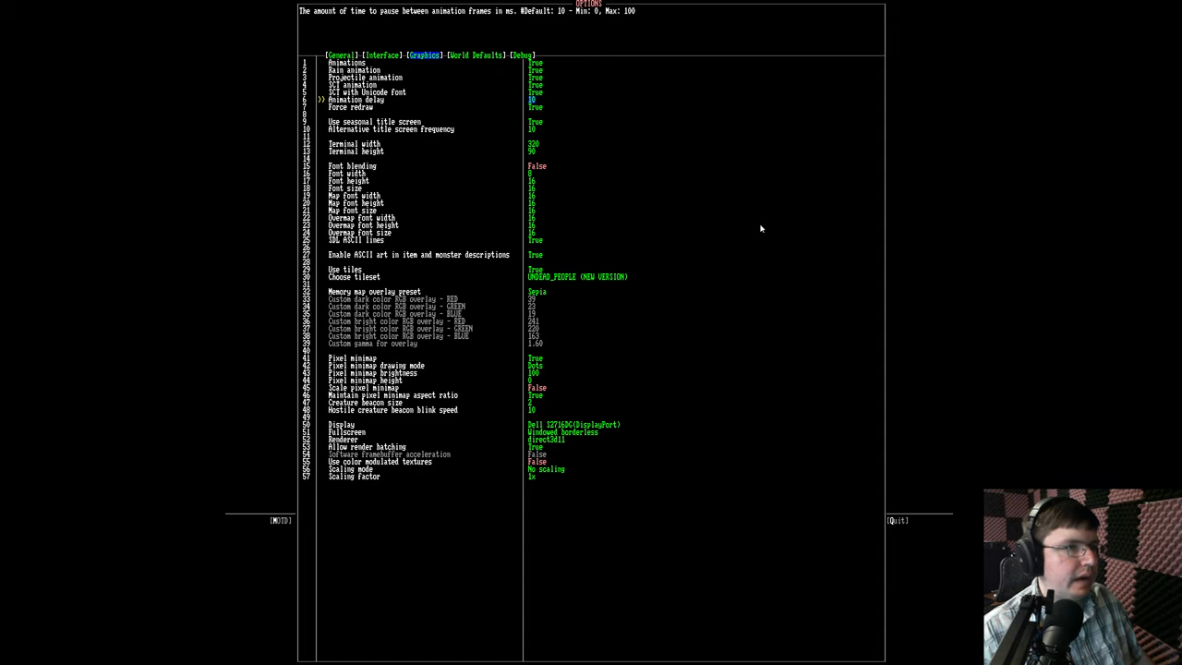
key(down)
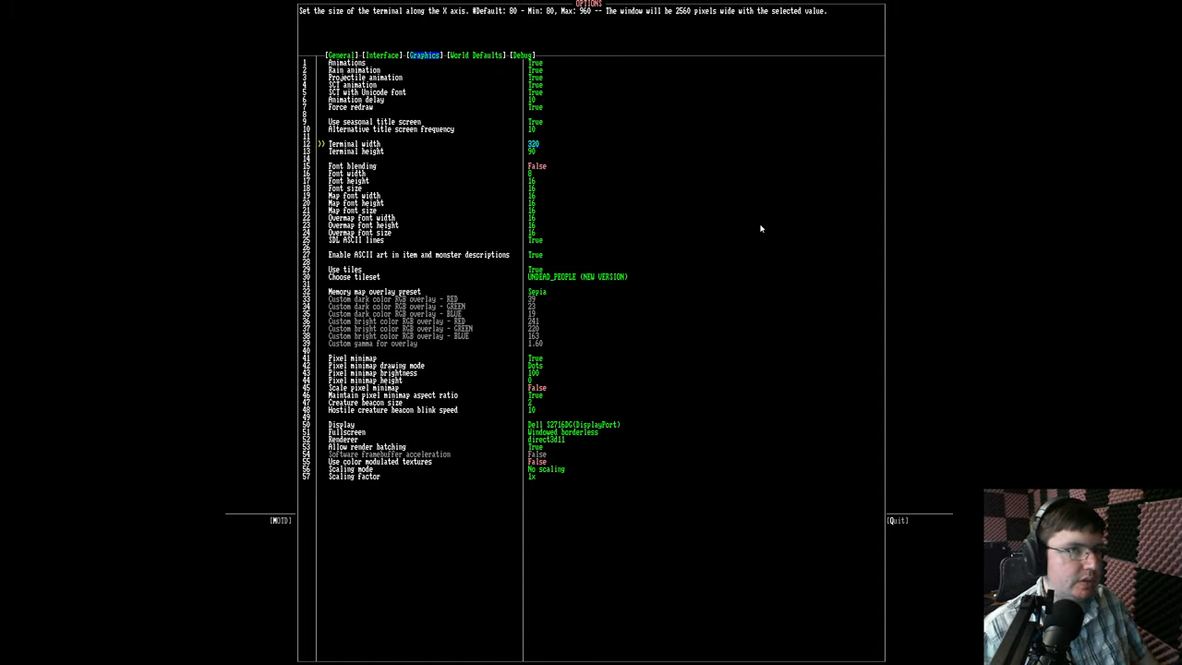
key(down)
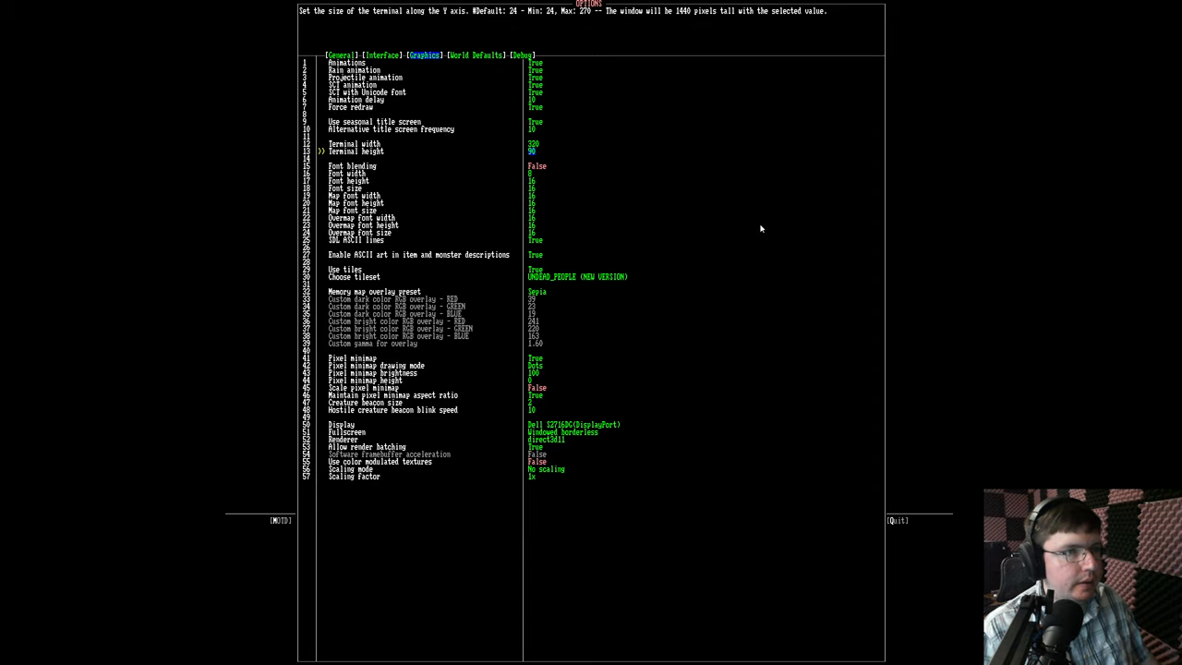
key(up)
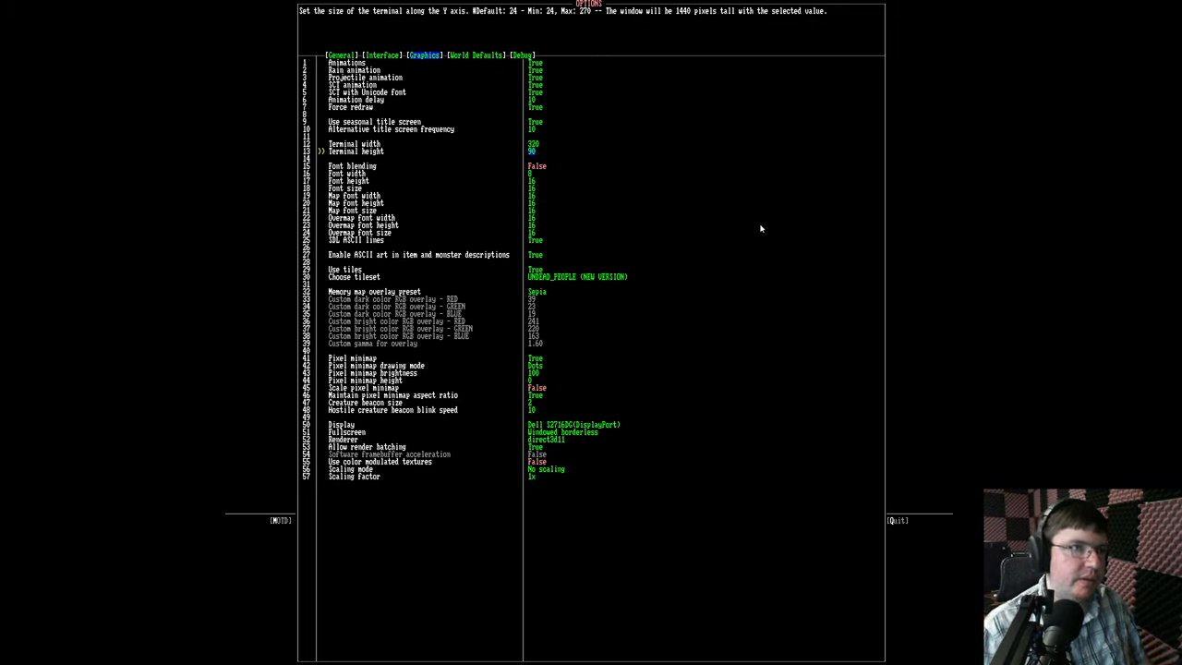
key(down)
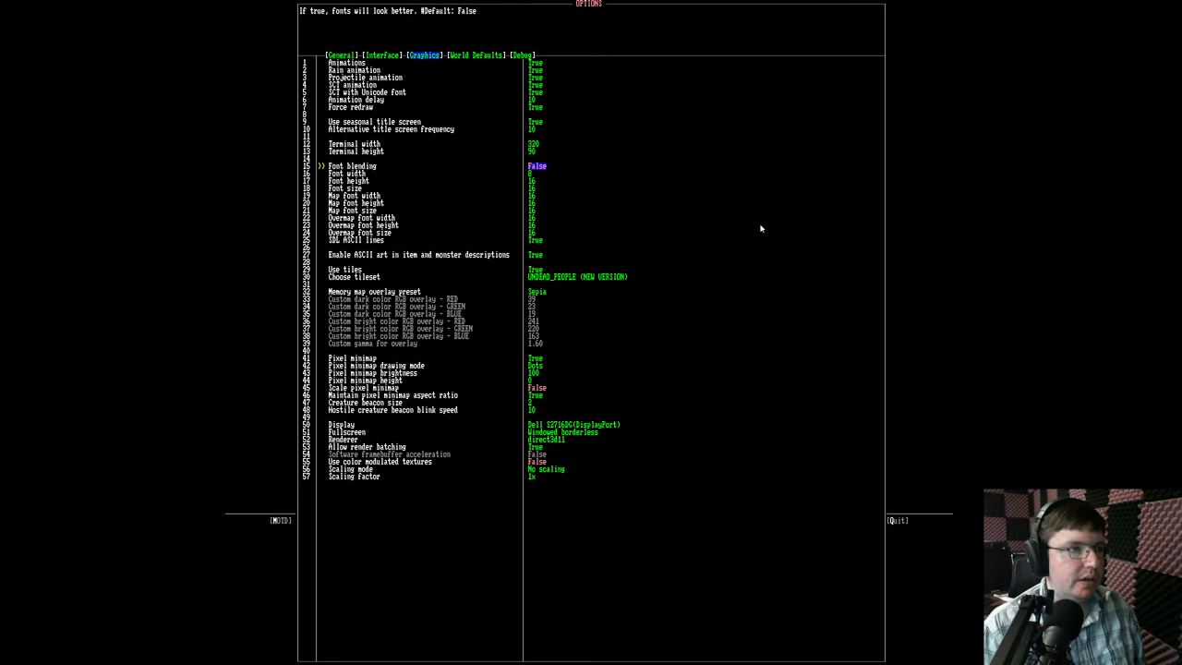
key(down)
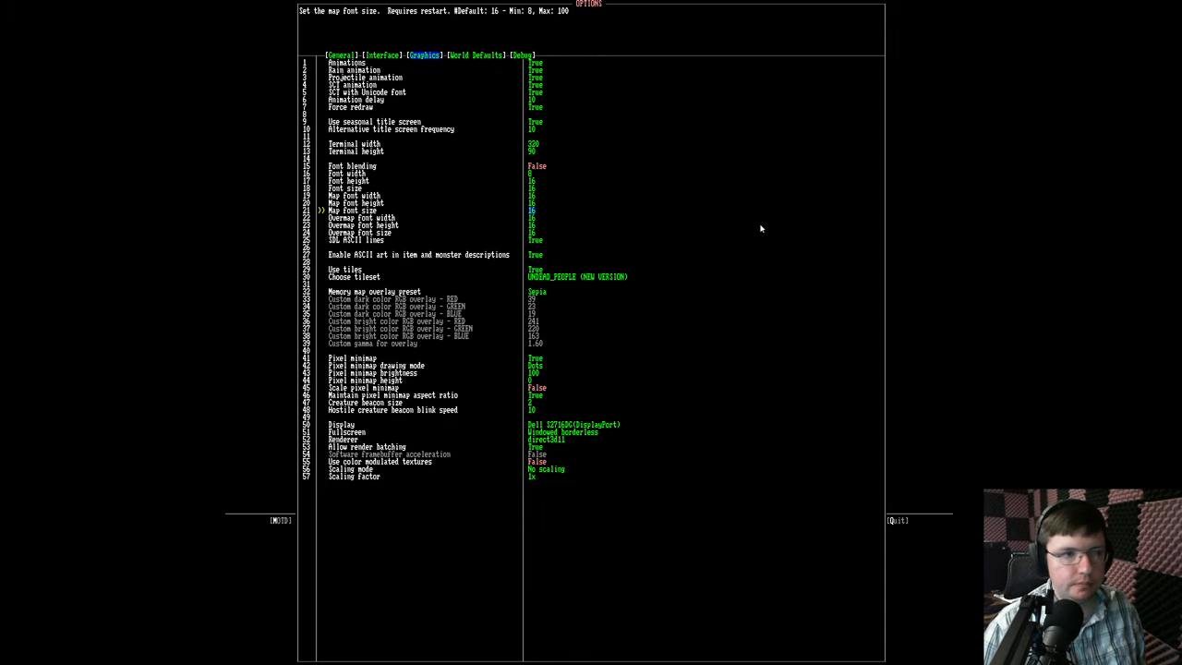
key(Down)
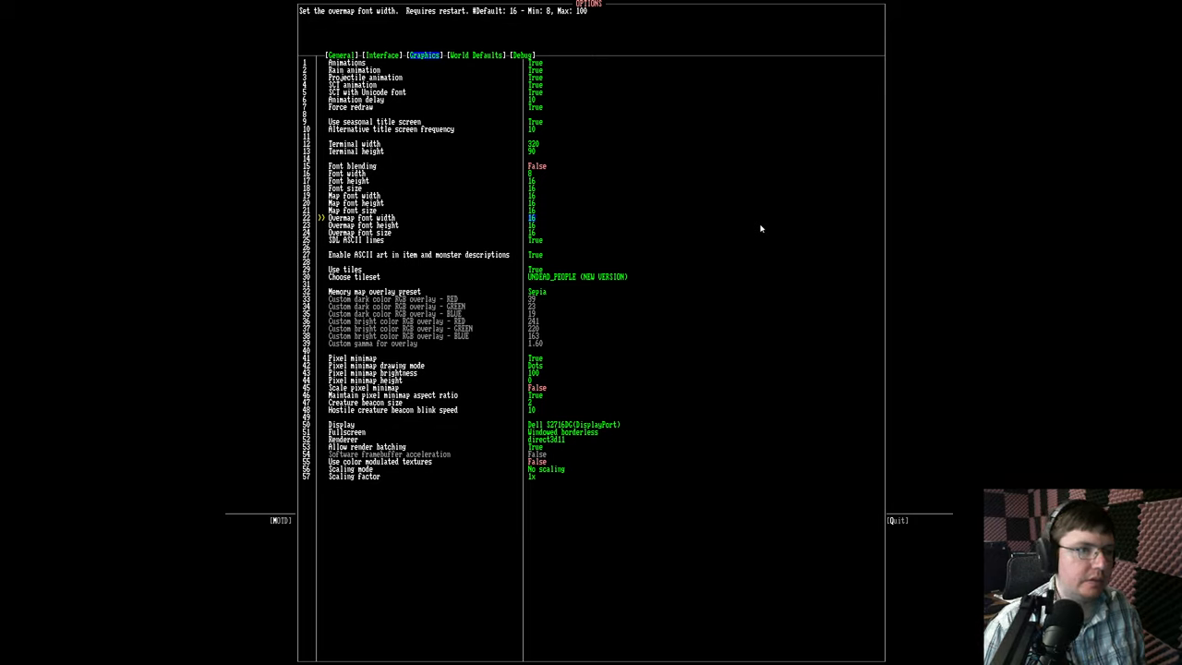
key(up)
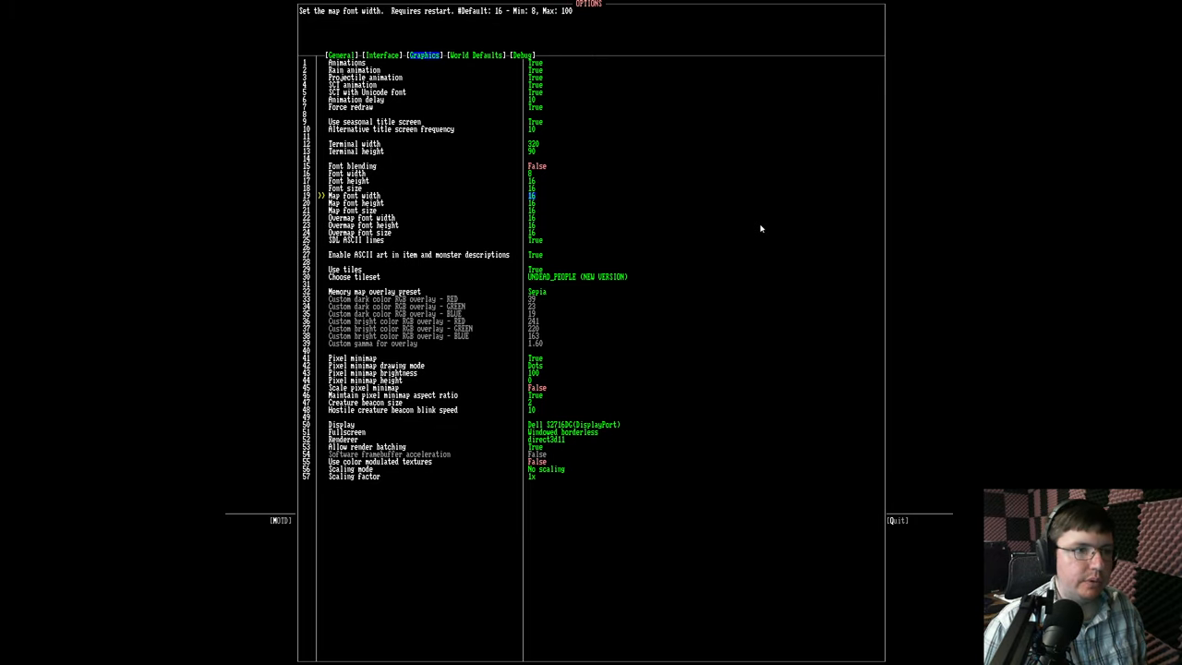
key(Down)
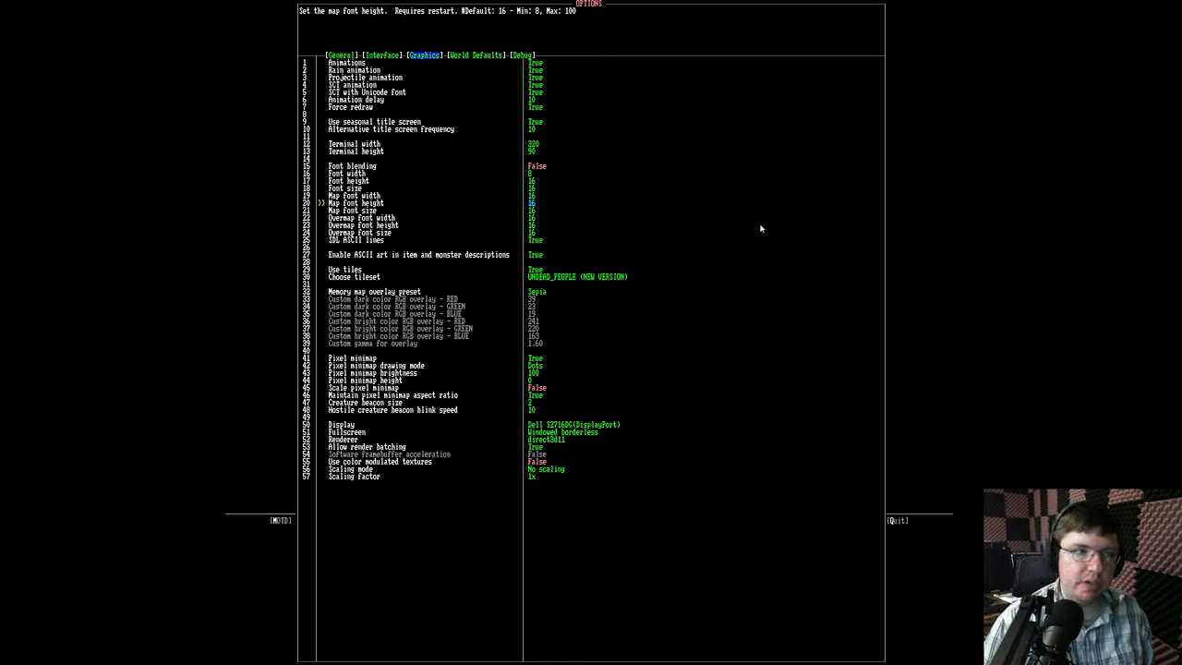
key(up)
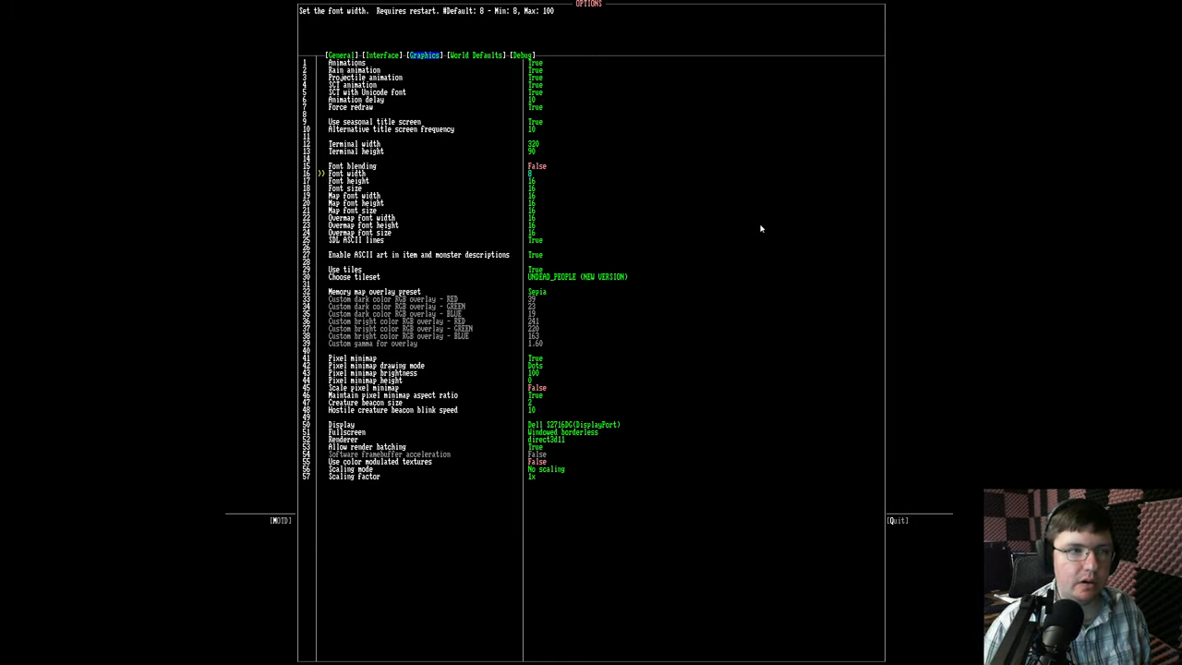
key(Down)
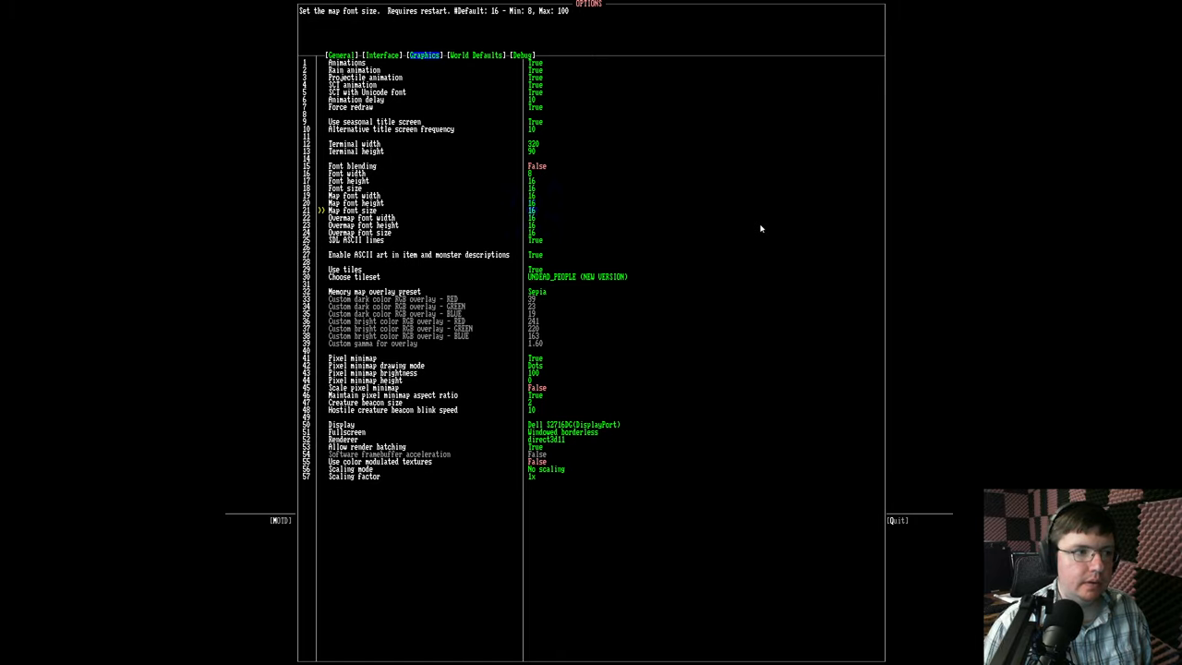
key(down)
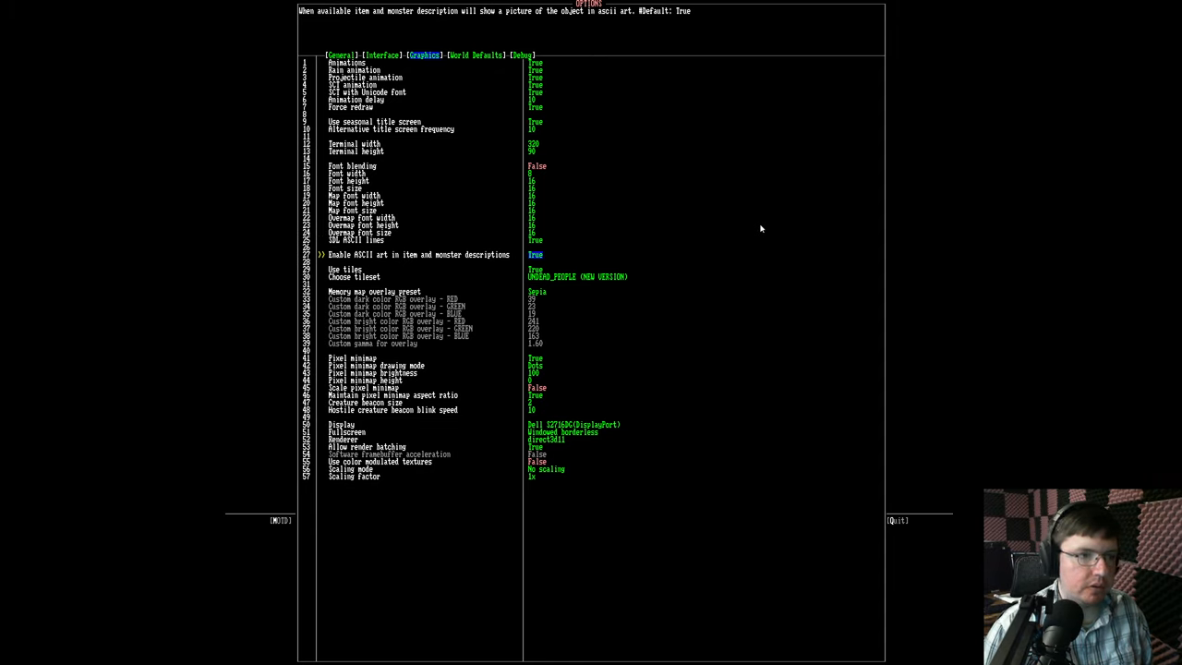
Check the Renderer setting unchanged, then view the World Defaults options.
key(Down)
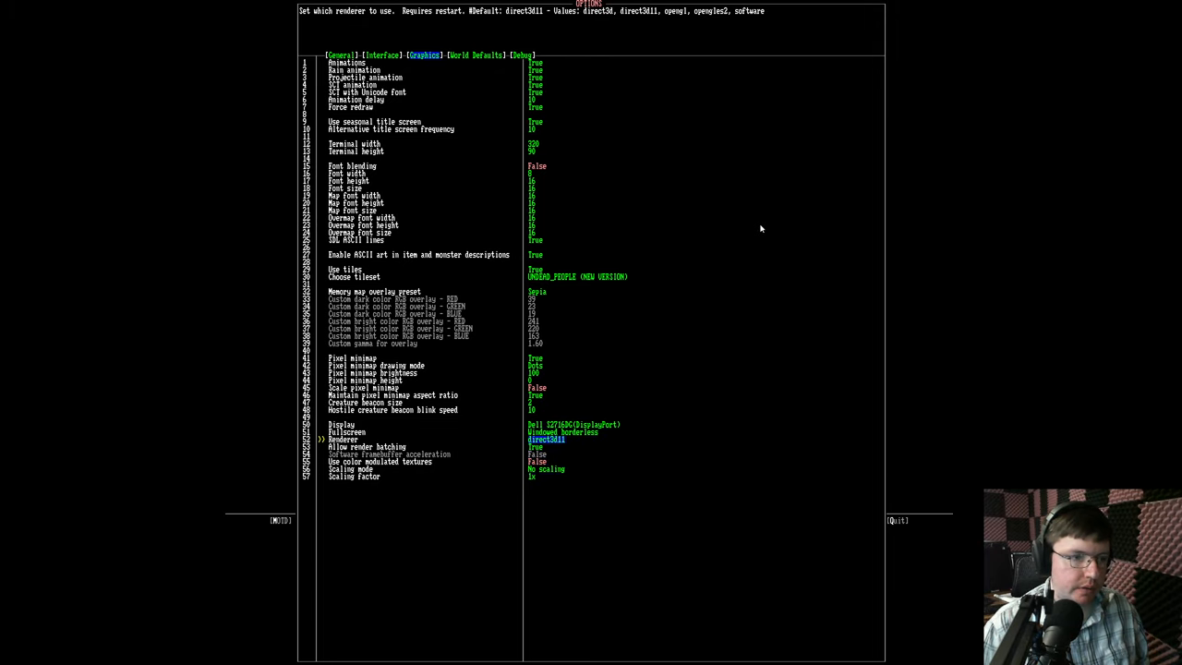
click(476, 55)
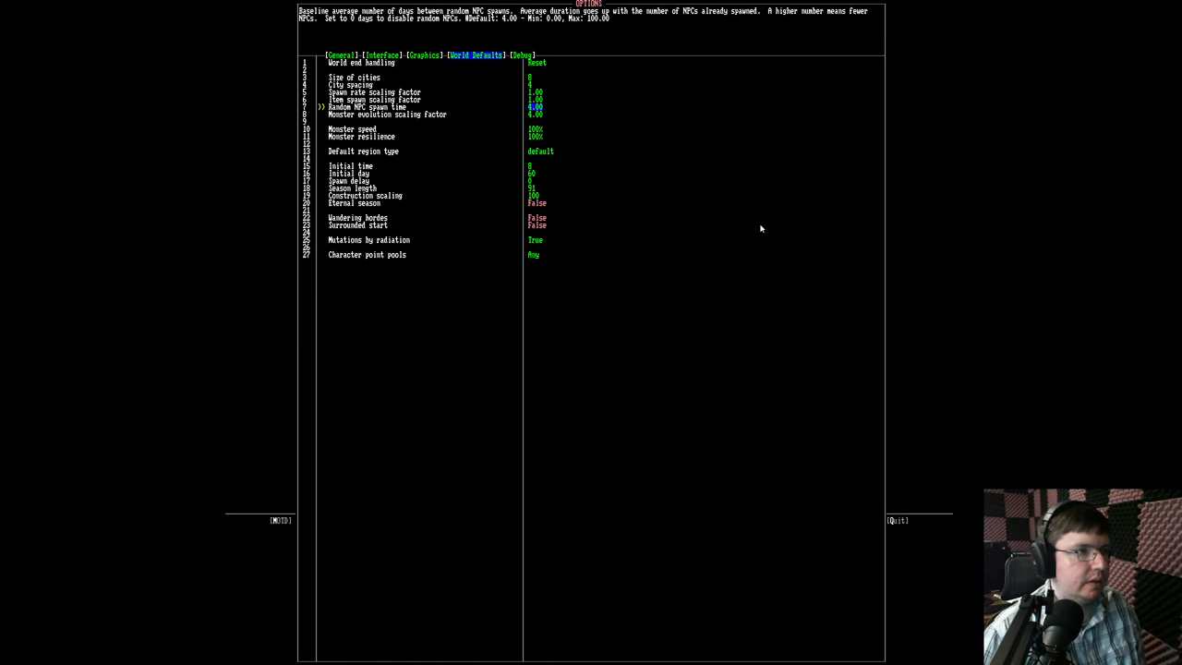
key(down)
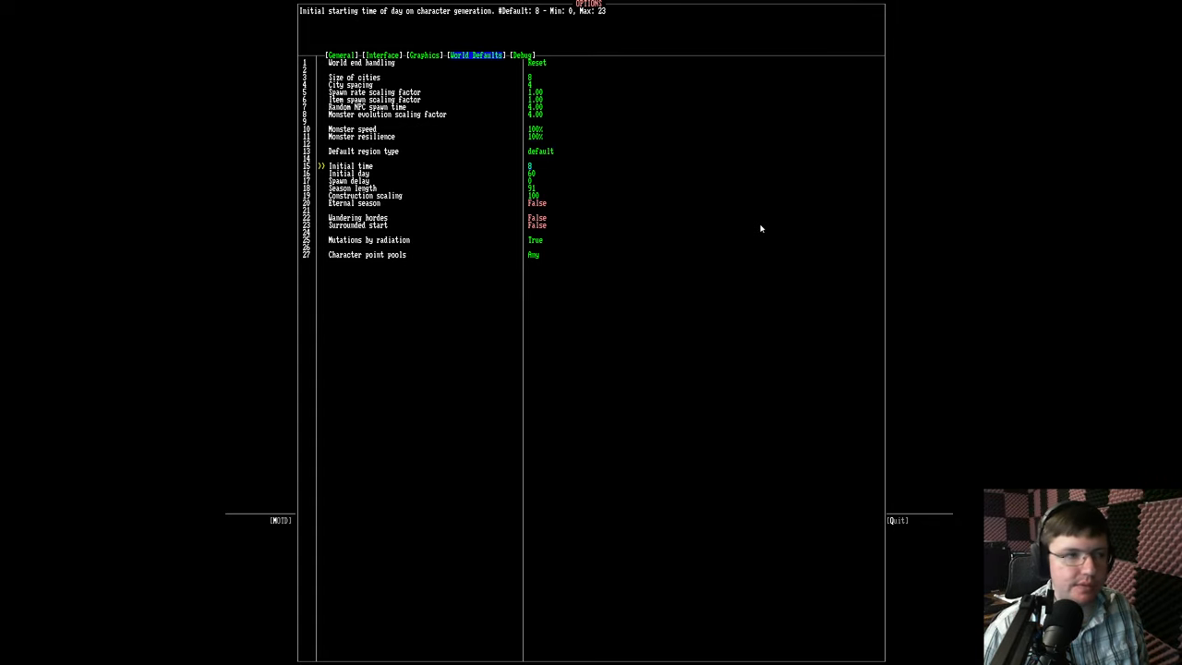
key(down)
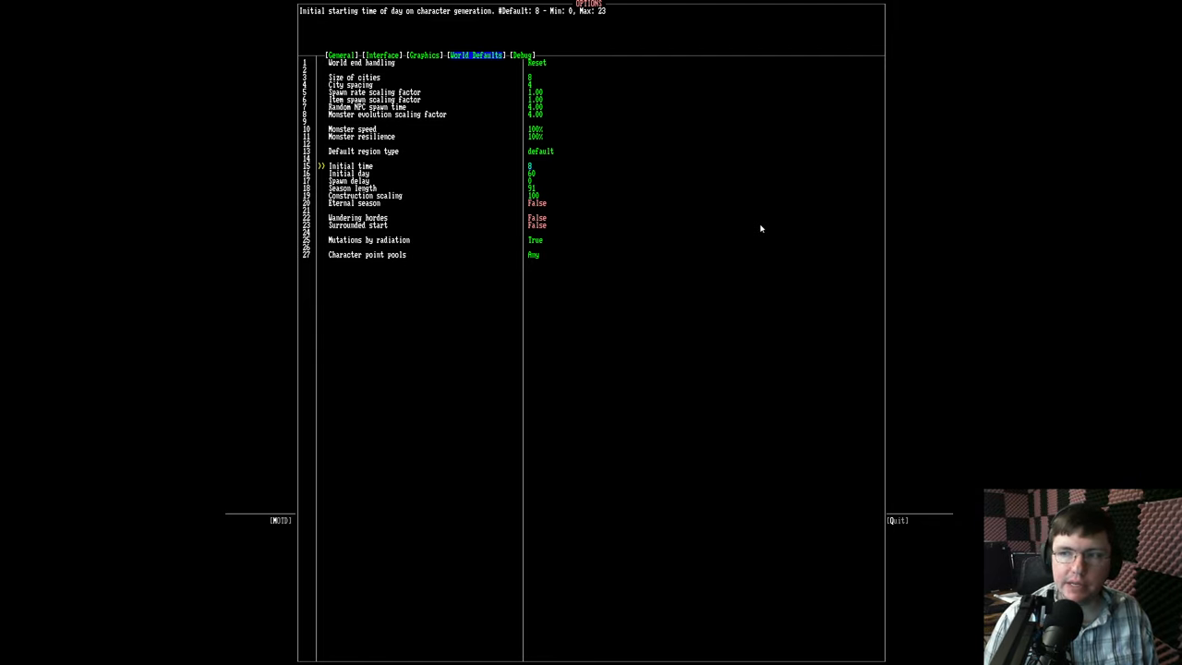
key(down)
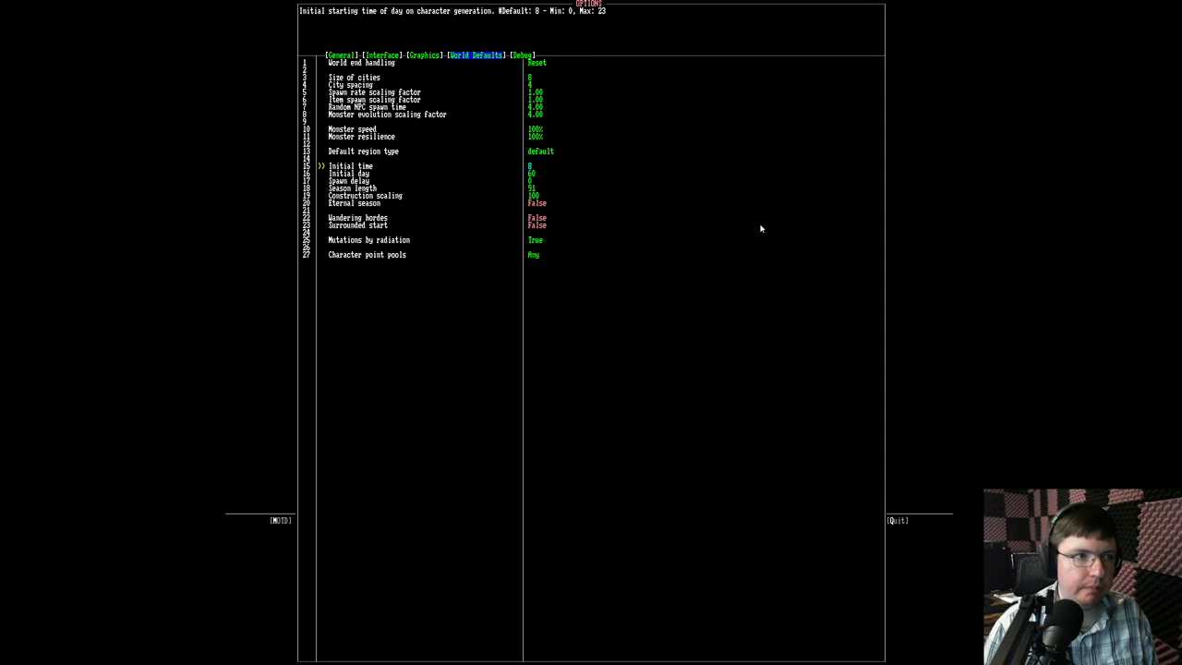
key(down)
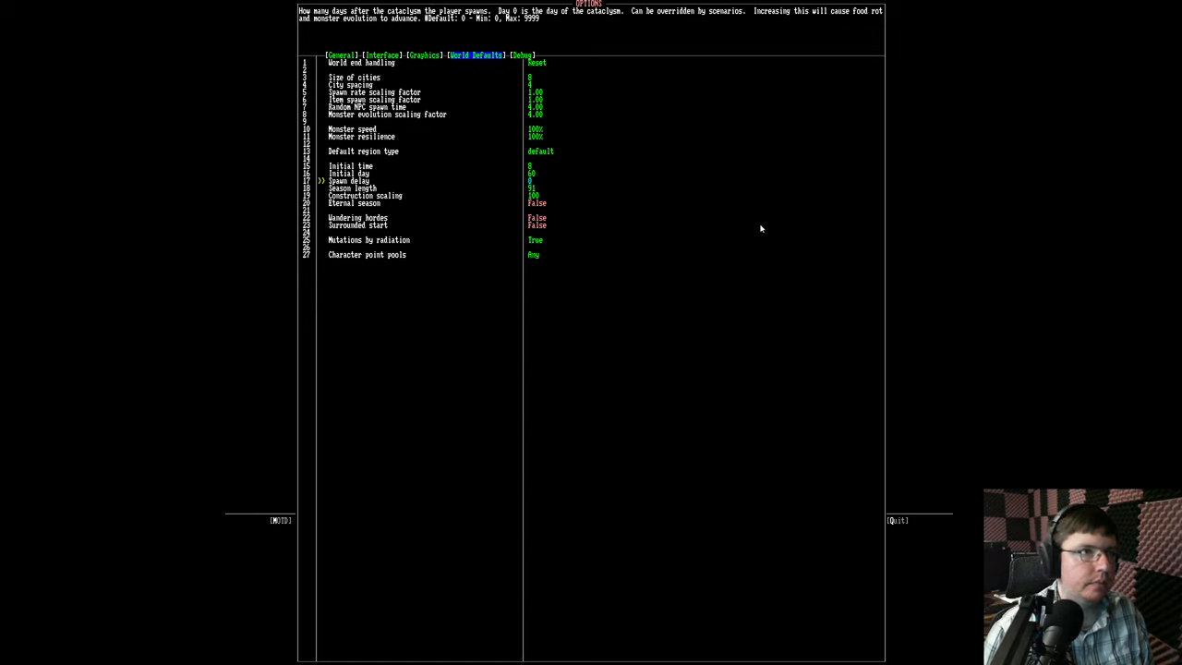
key(up)
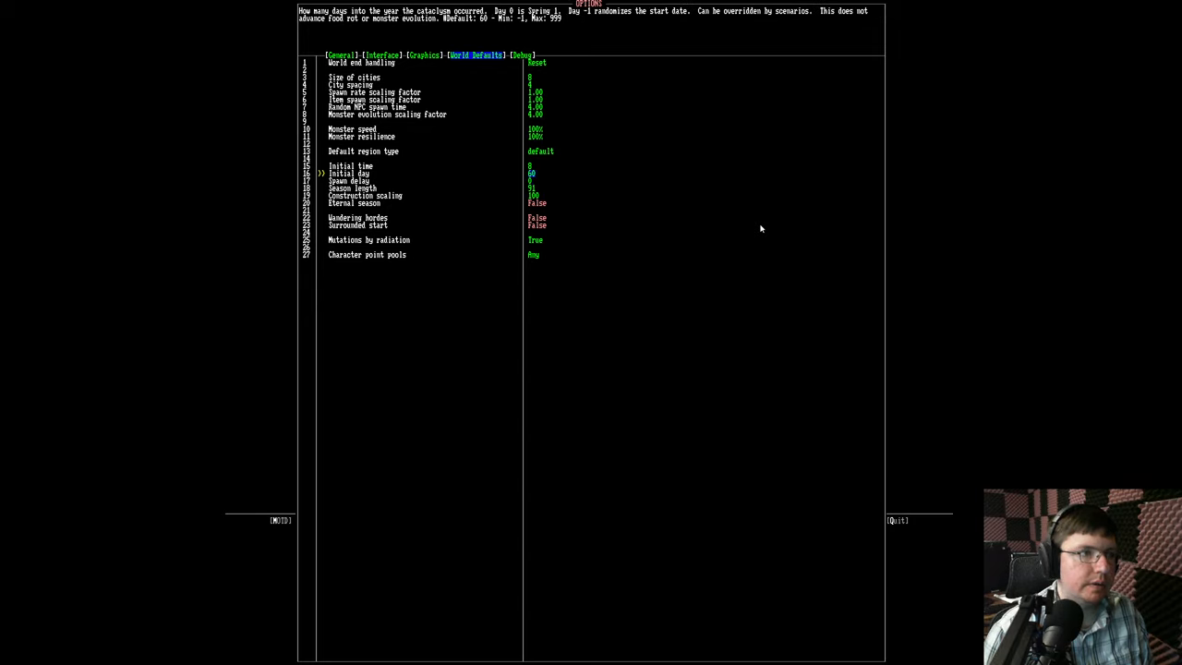
key(down)
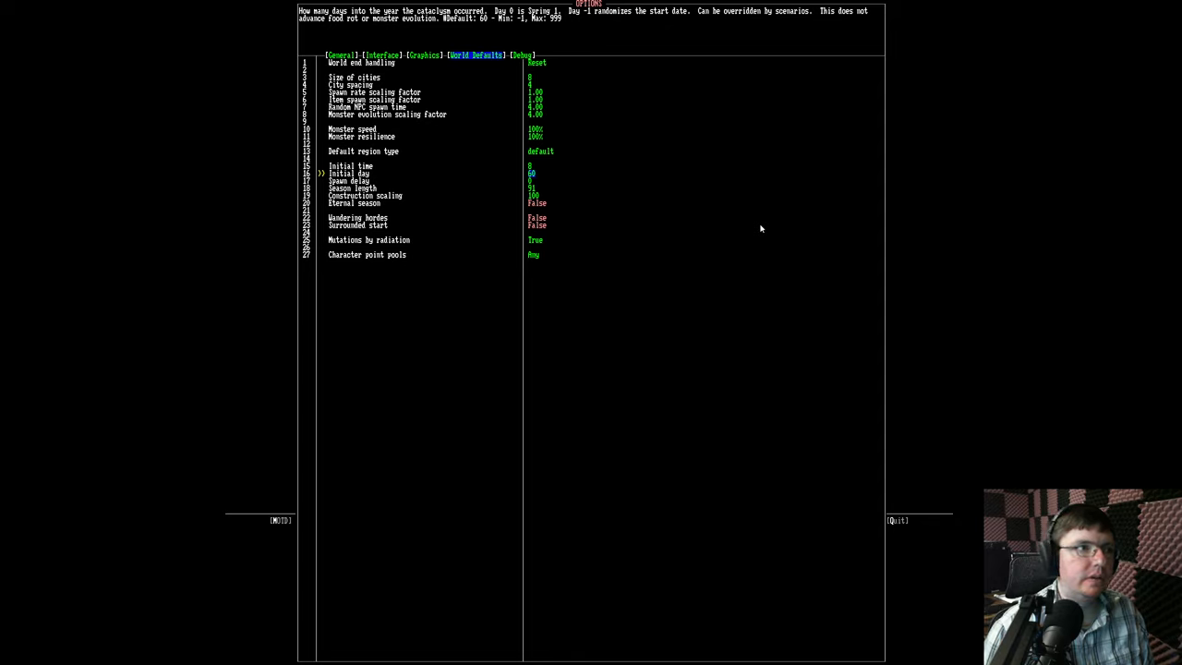
mouse_move(524, 20)
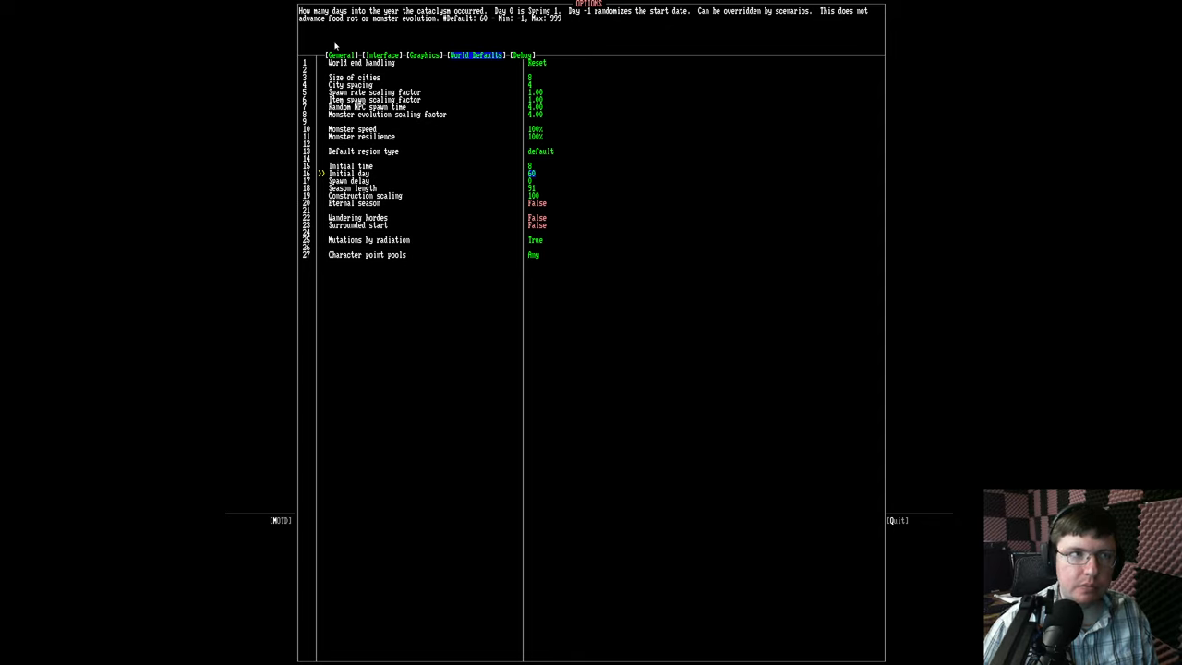
mouse_move(548, 75)
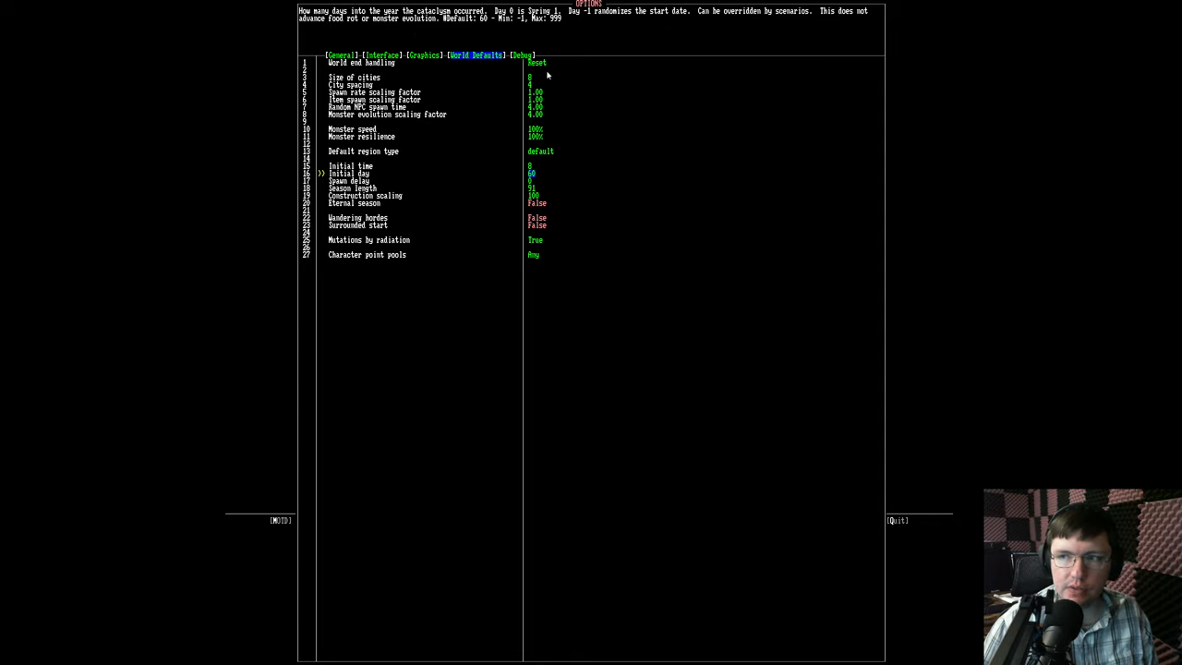
mouse_move(472, 123)
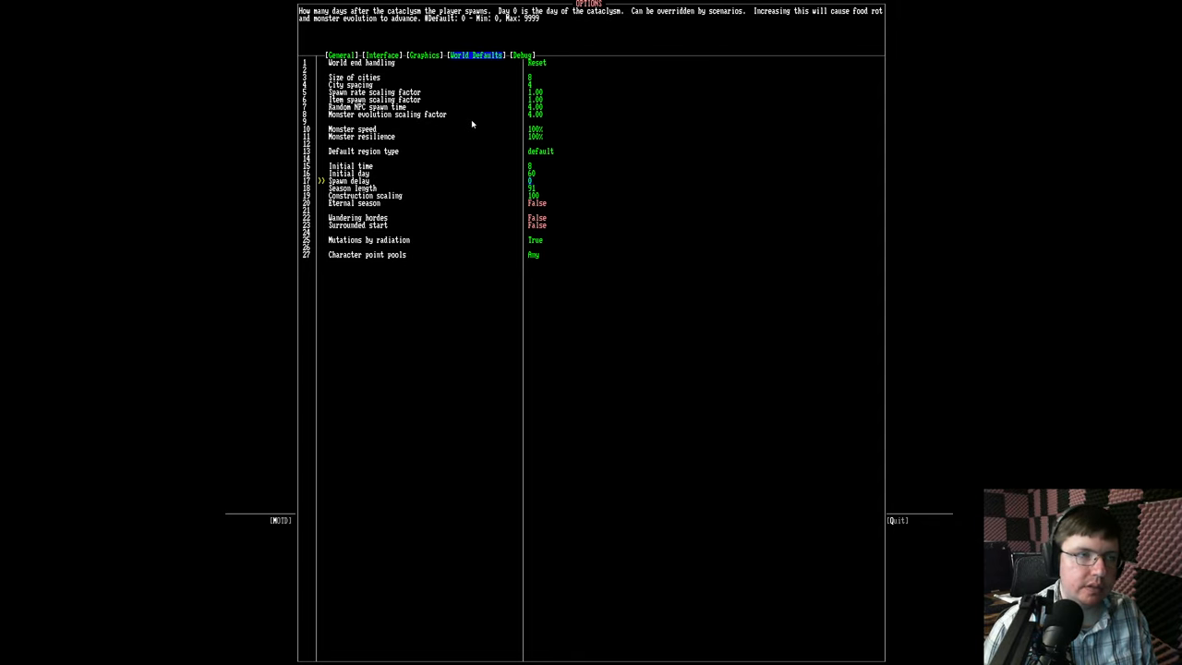
key(down)
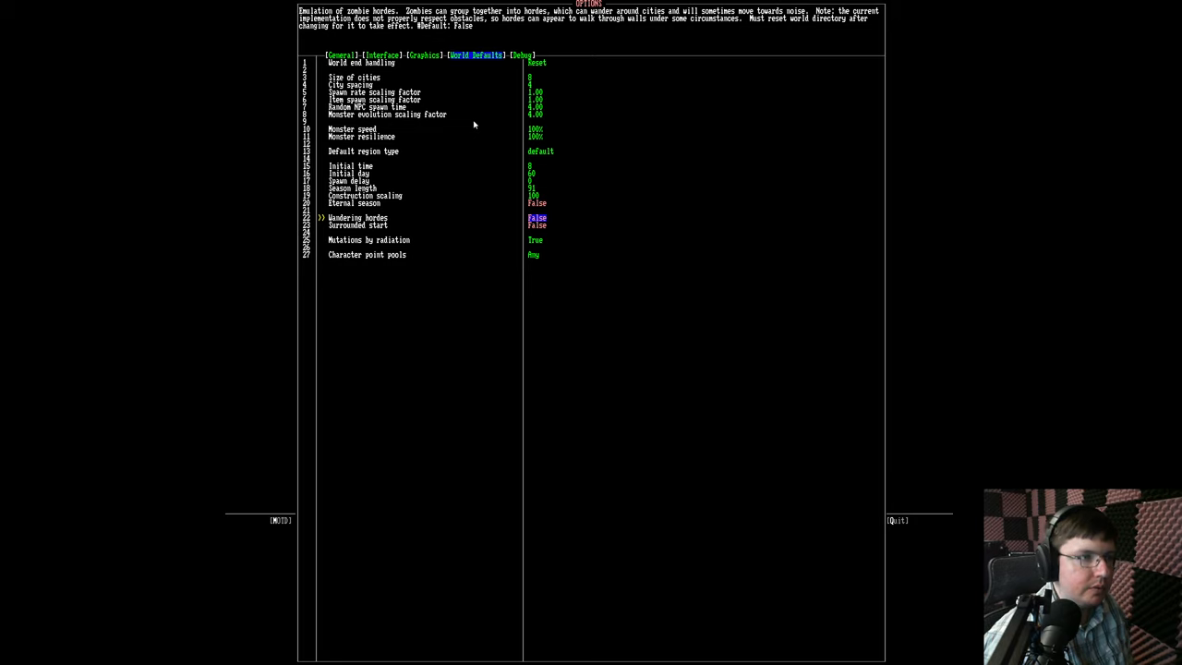
key(down)
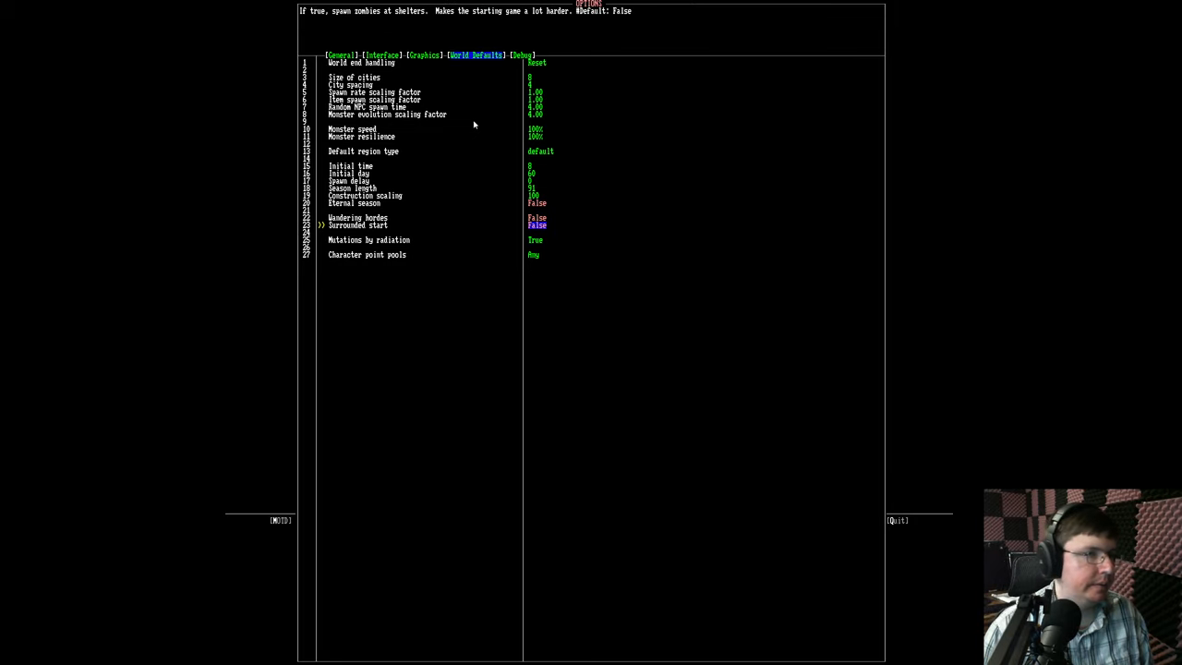
key(up)
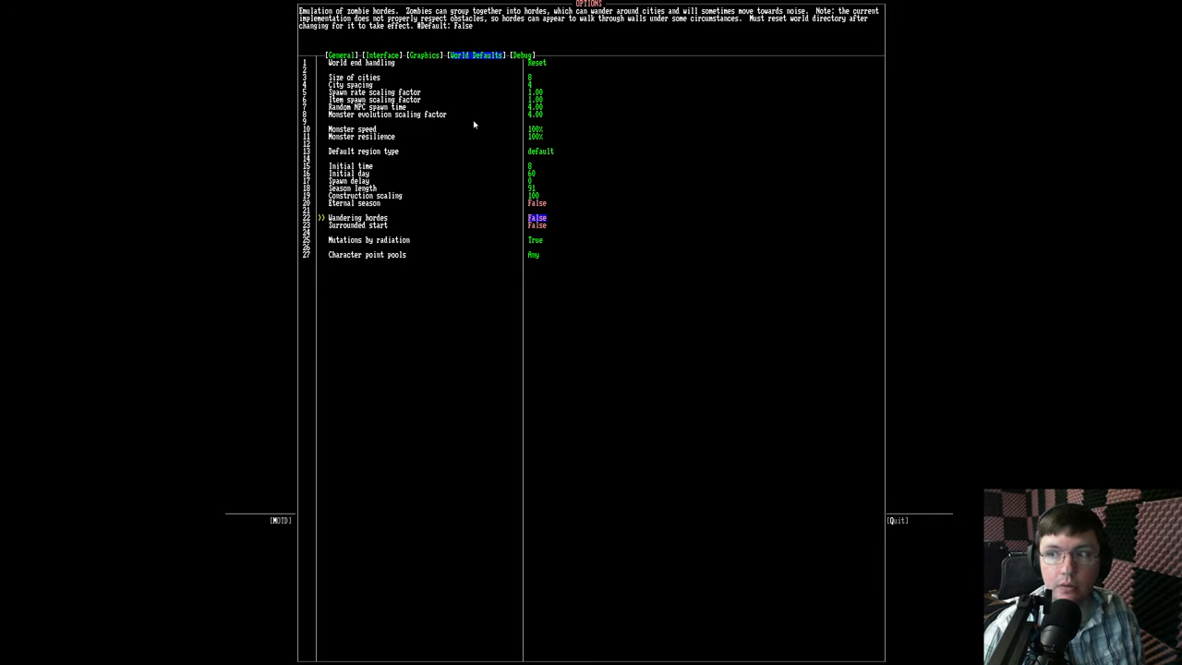
key(Down)
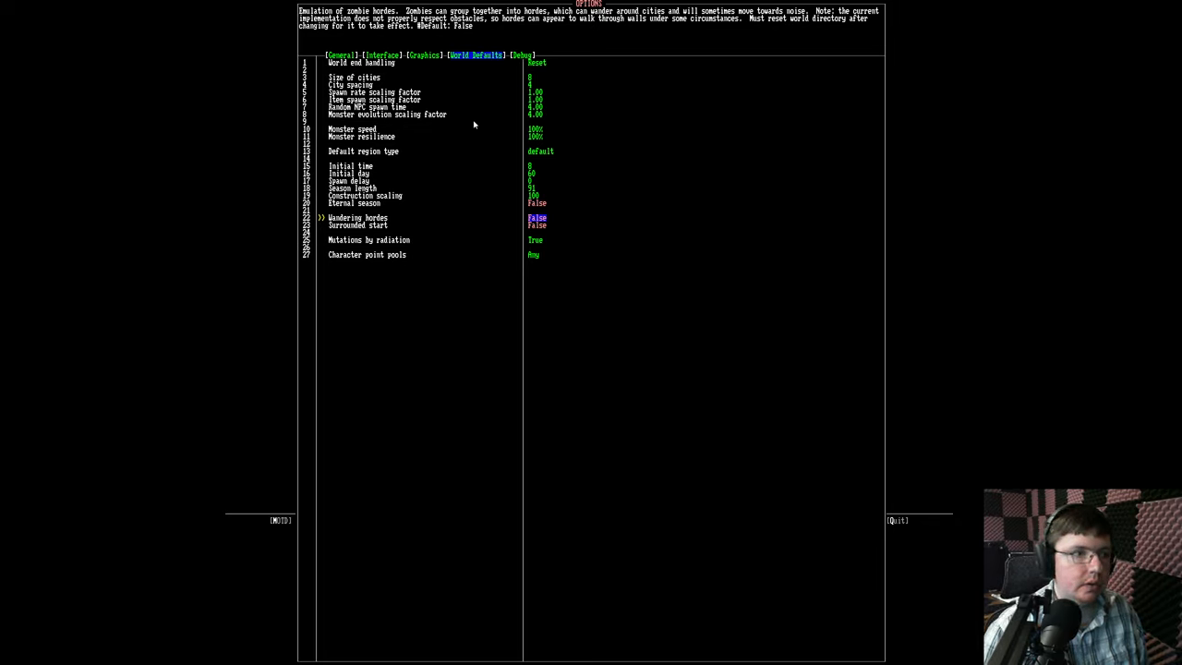
key(Down)
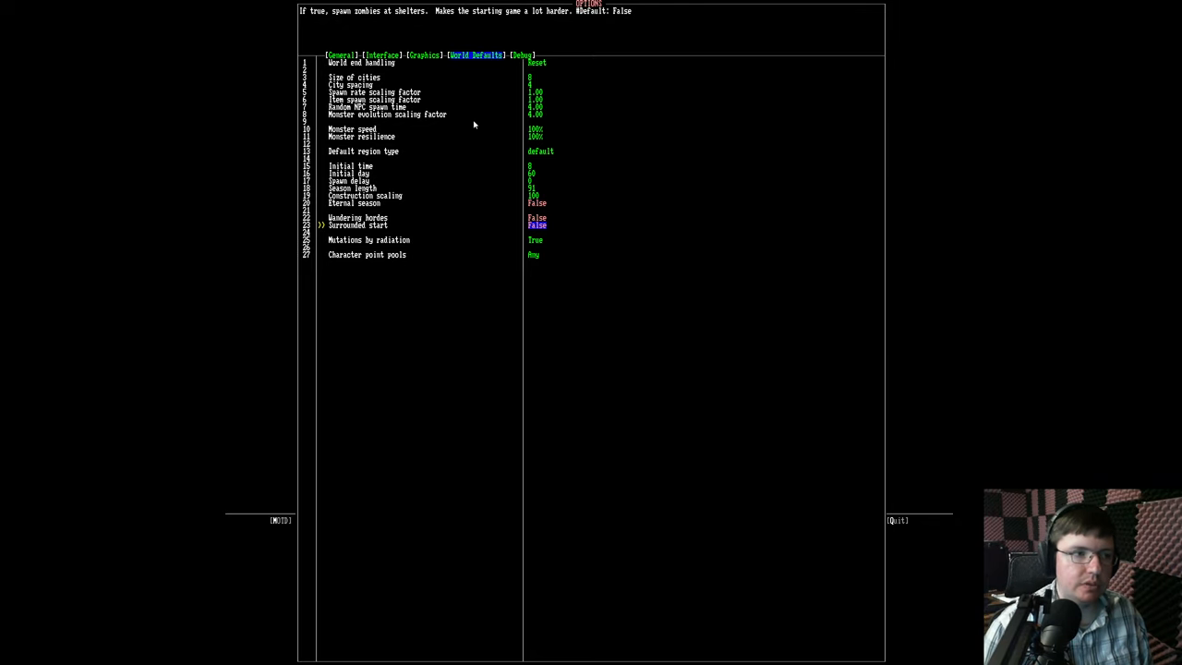
mouse_move(471, 121)
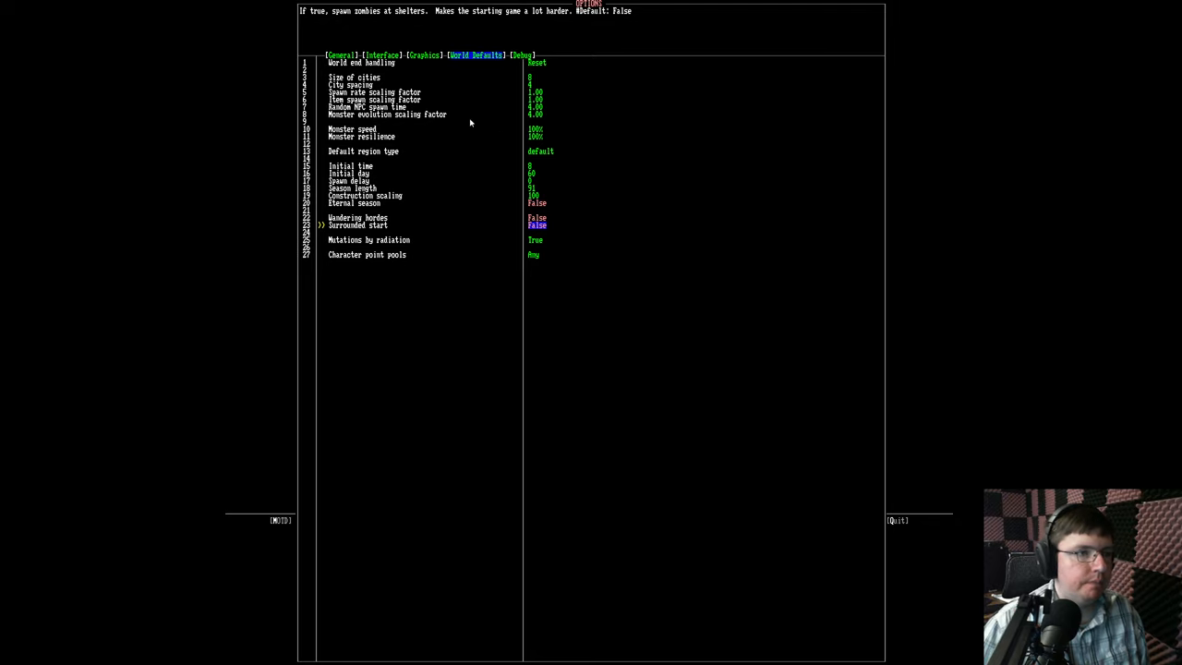
mouse_move(552, 246)
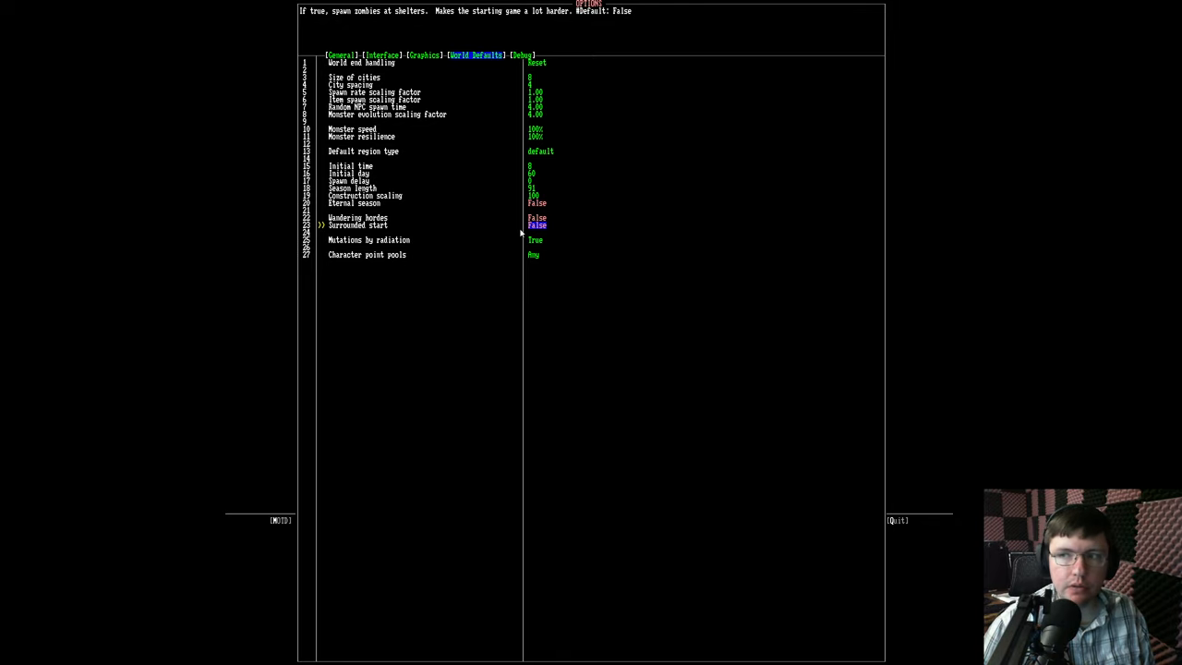
mouse_move(528, 268)
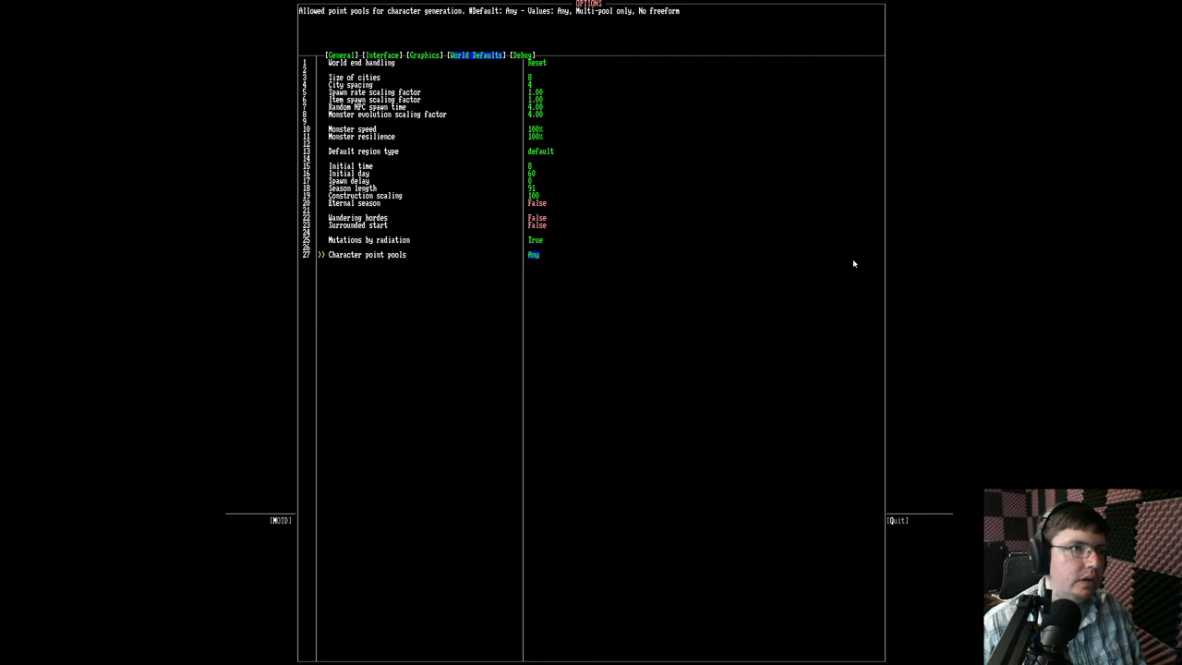
Switch from World Defaults to the Debug options tab.
click(521, 55)
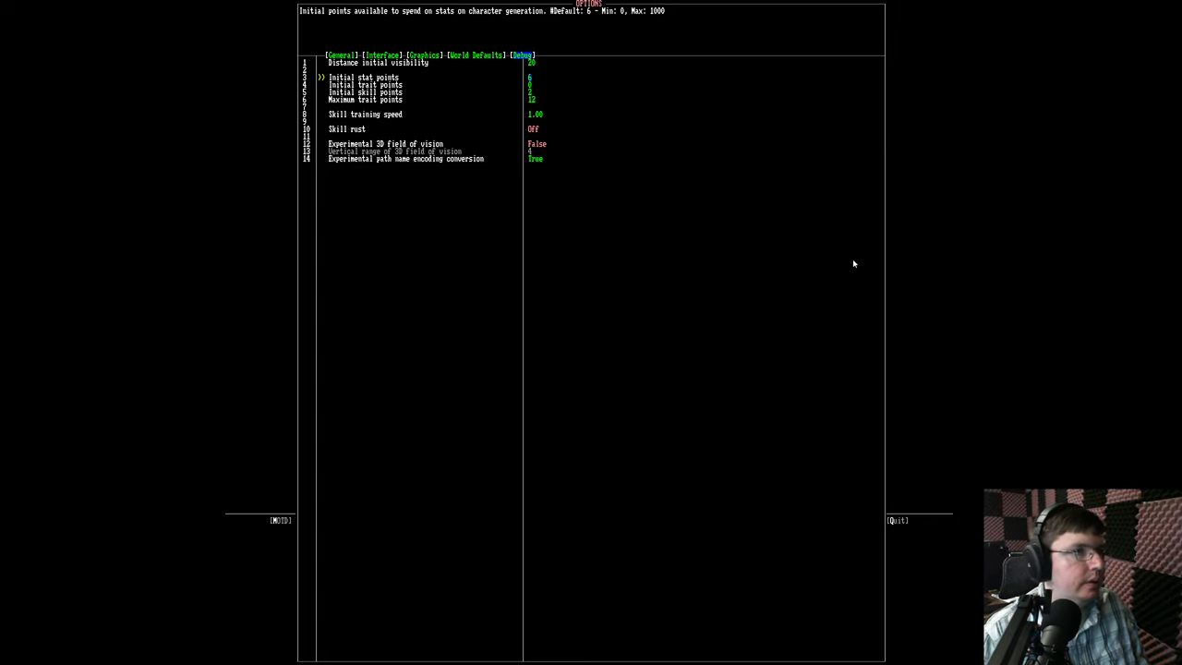
Raise Initial stat points from 6 to 12, then review trait points, skill training and rust.
key(Down)
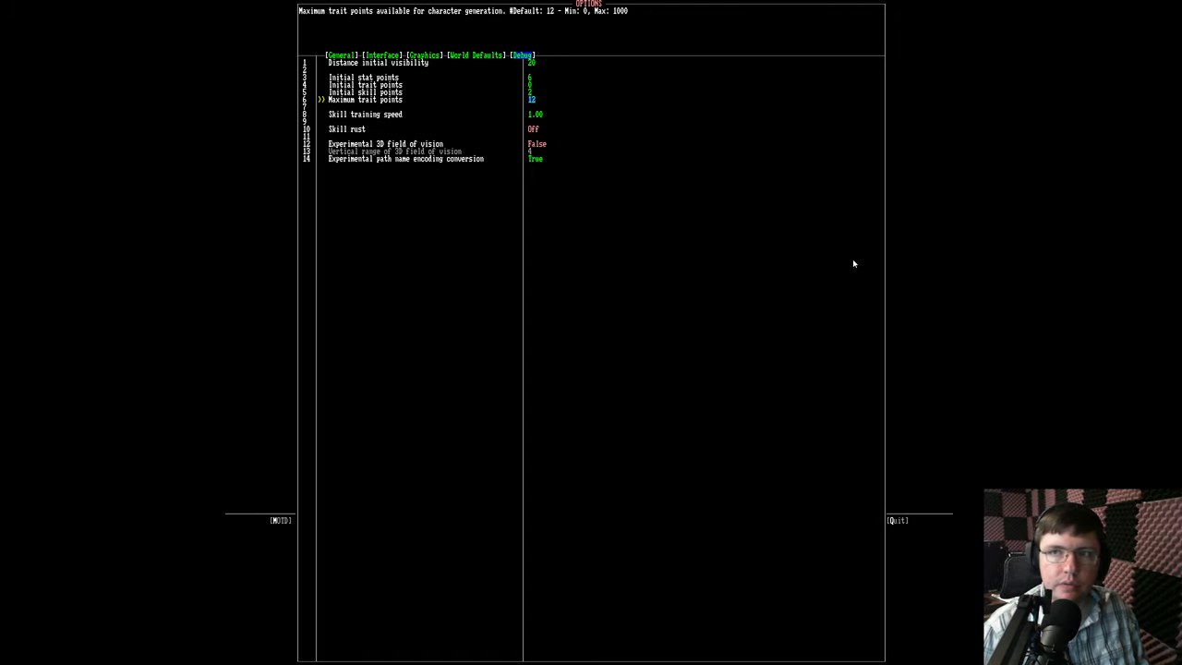
key(Up)
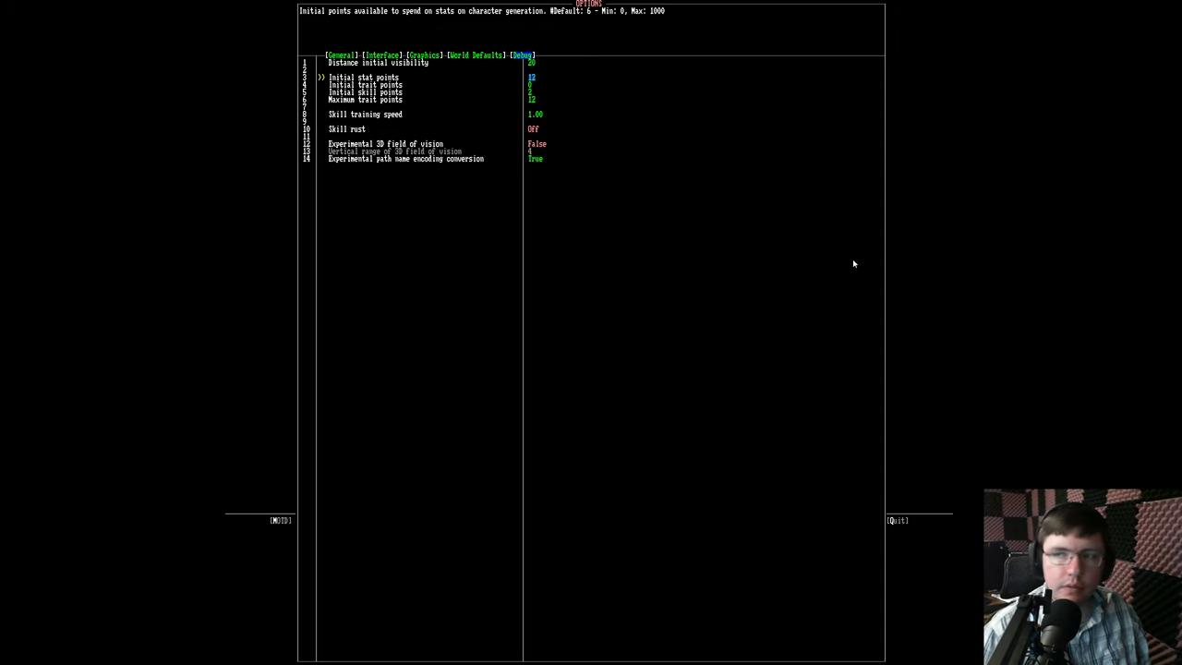
key(Down)
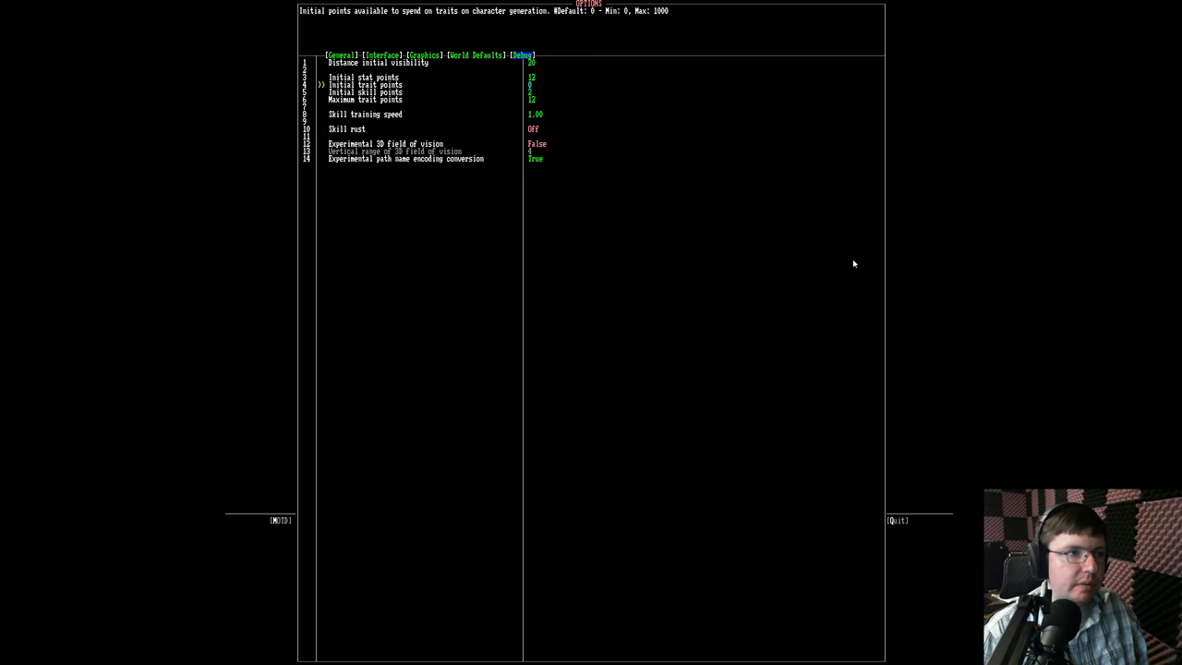
key(Down)
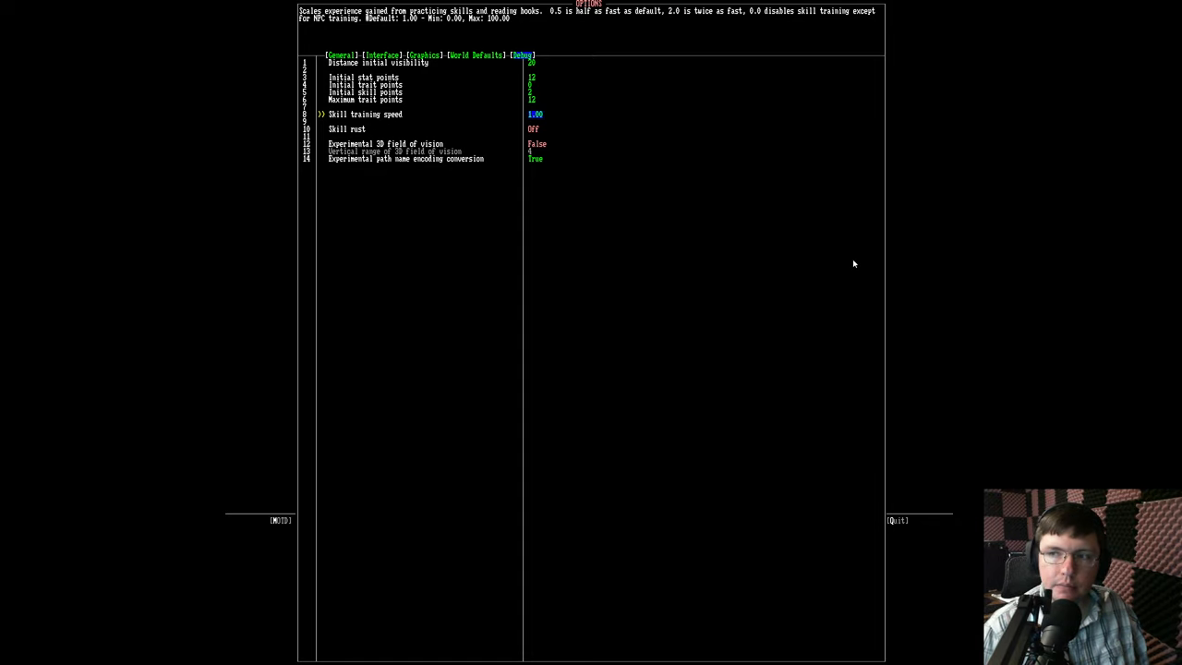
key(Down)
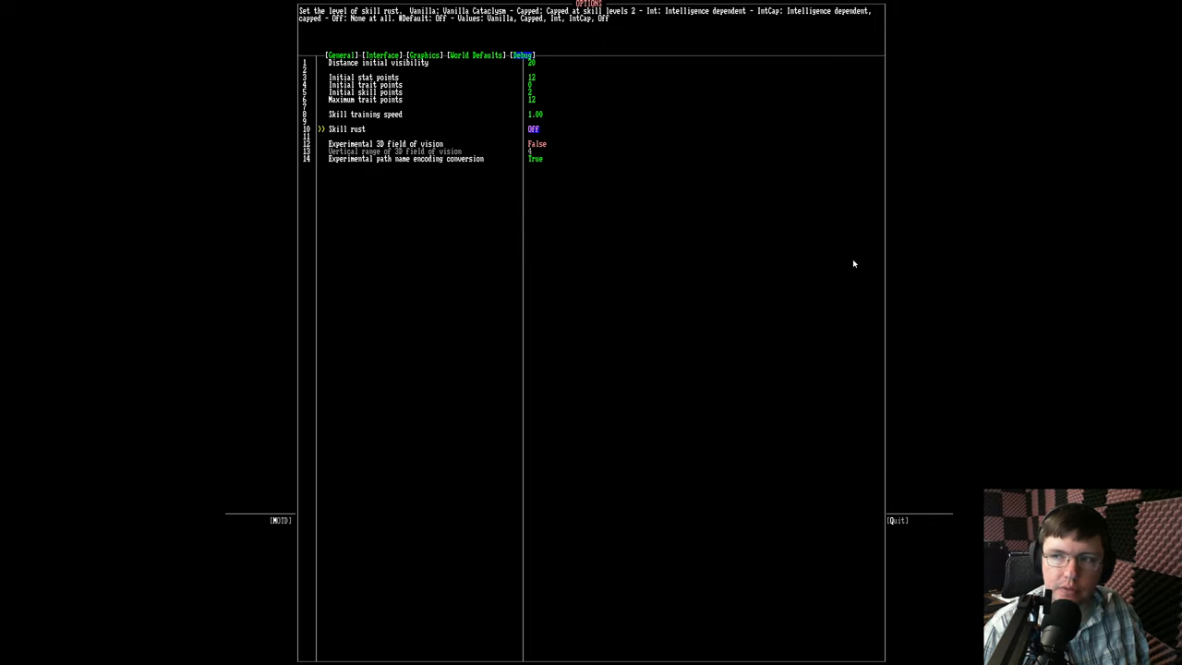
key(Down)
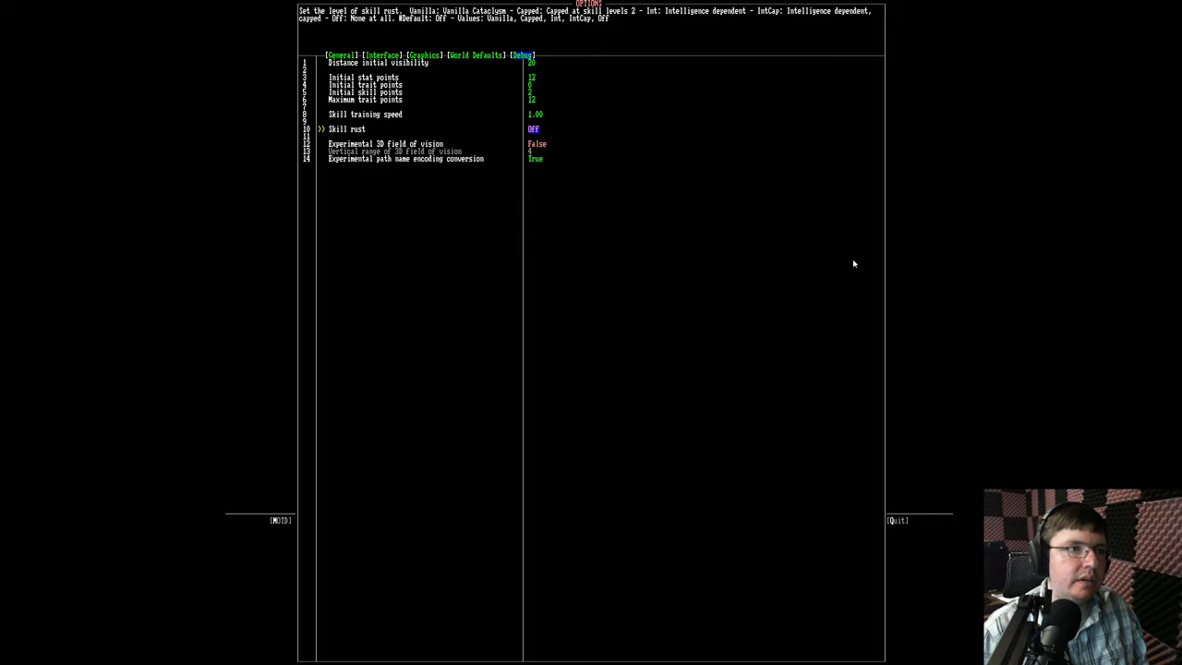
key(down)
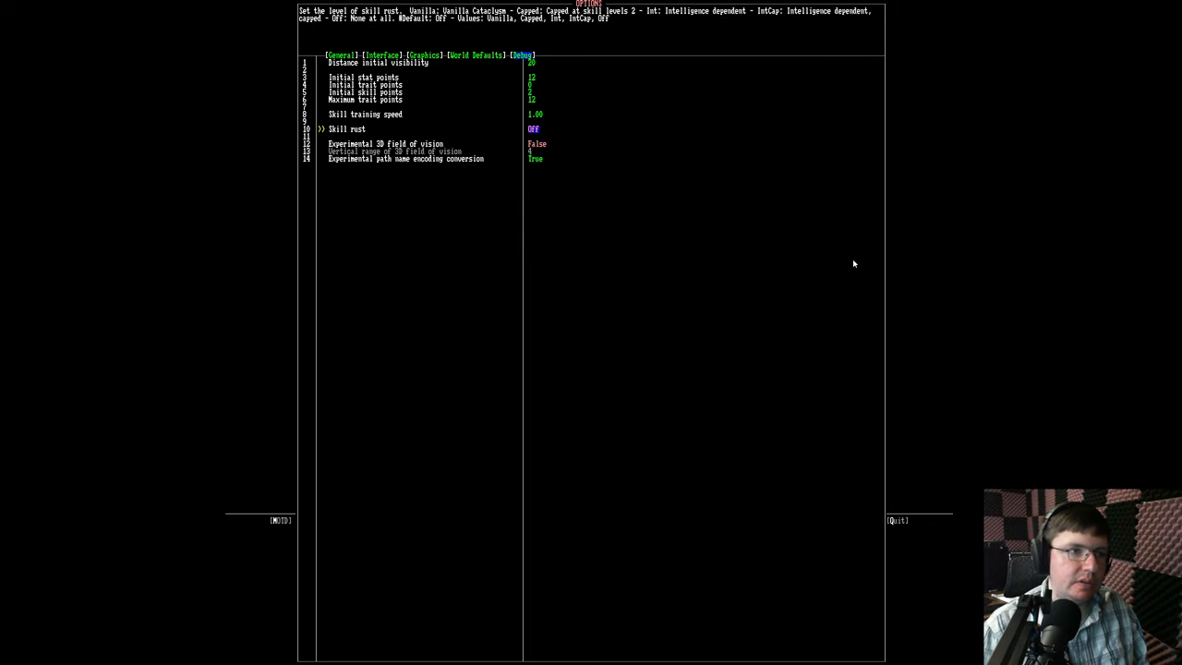
key(down)
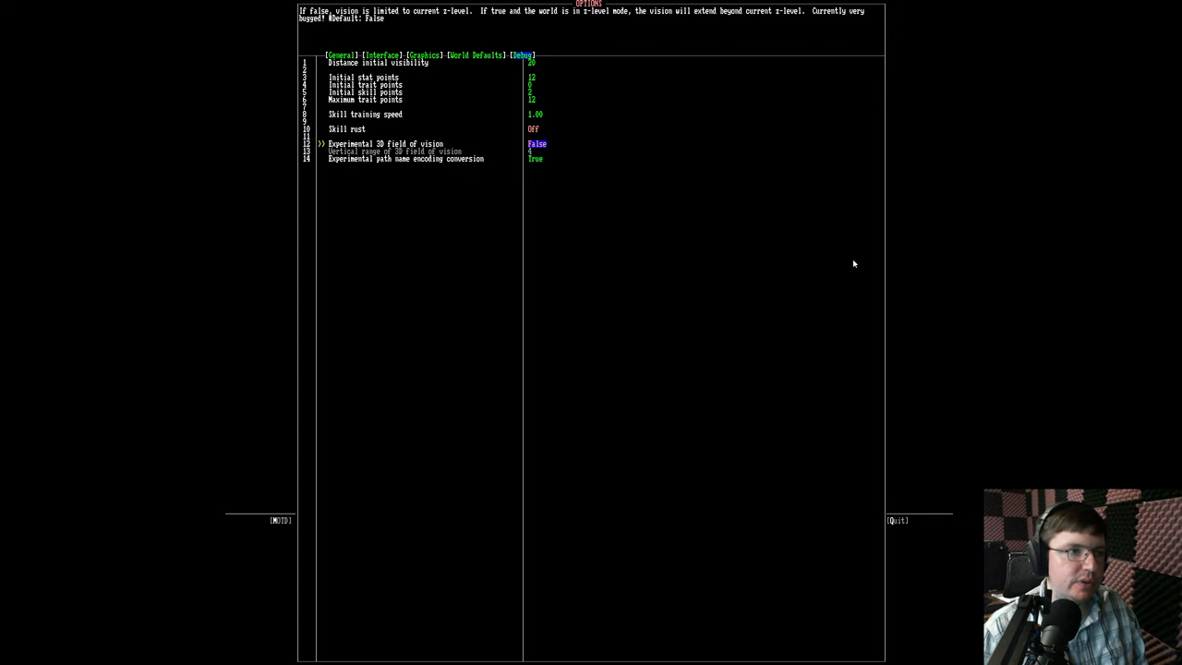
Exit the Options screen back to the main menu with New Game highlighted.
key(up)
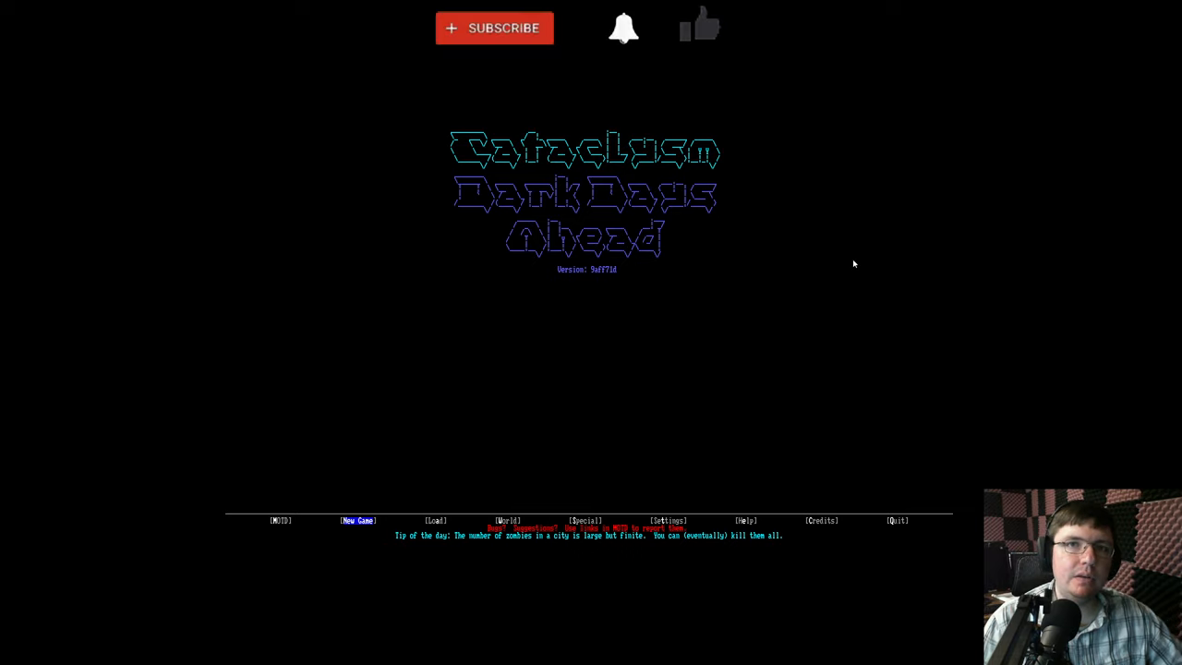
click(494, 28)
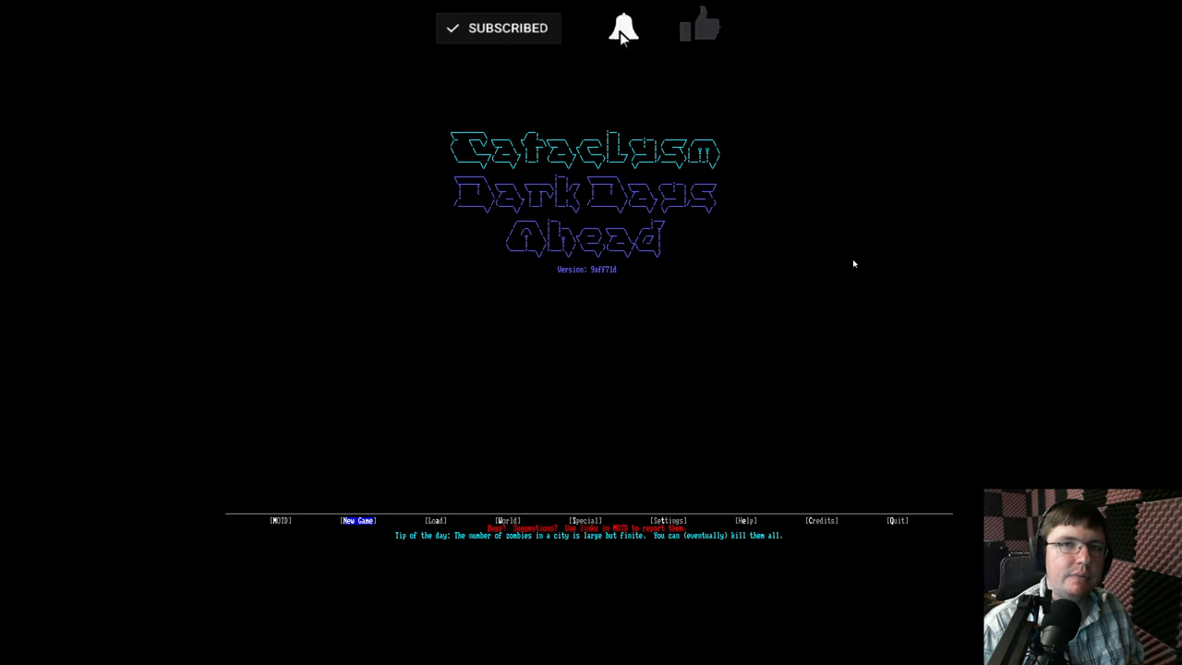